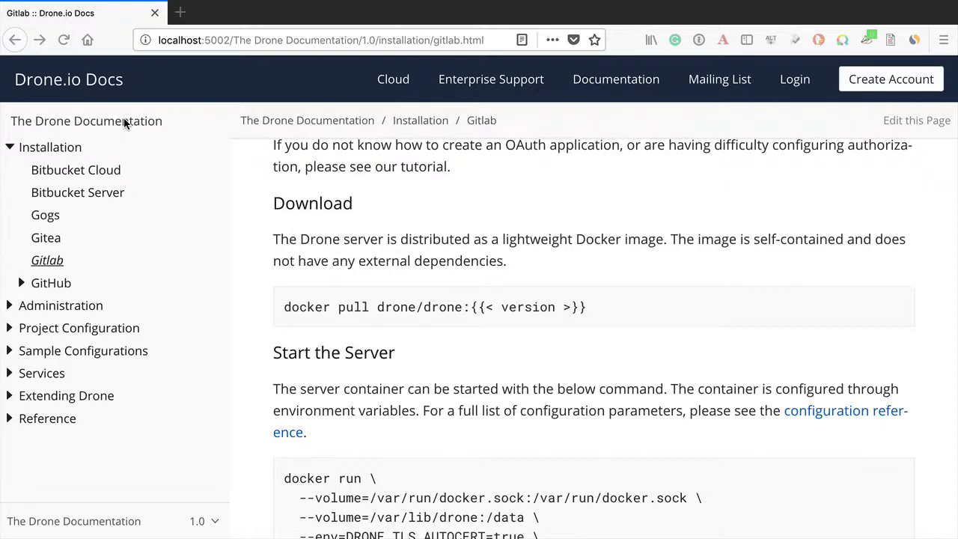
pyautogui.moveTo(501, 273)
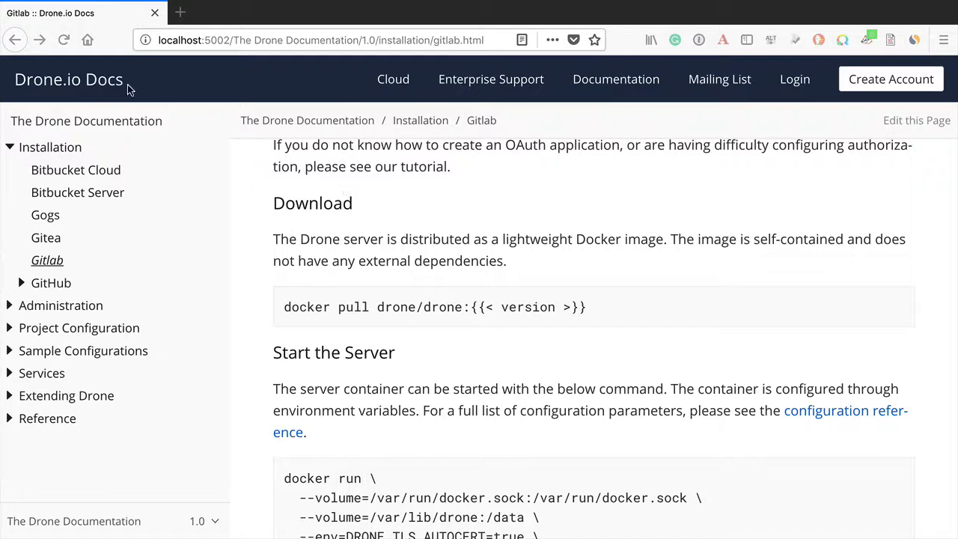
pyautogui.moveTo(80, 82)
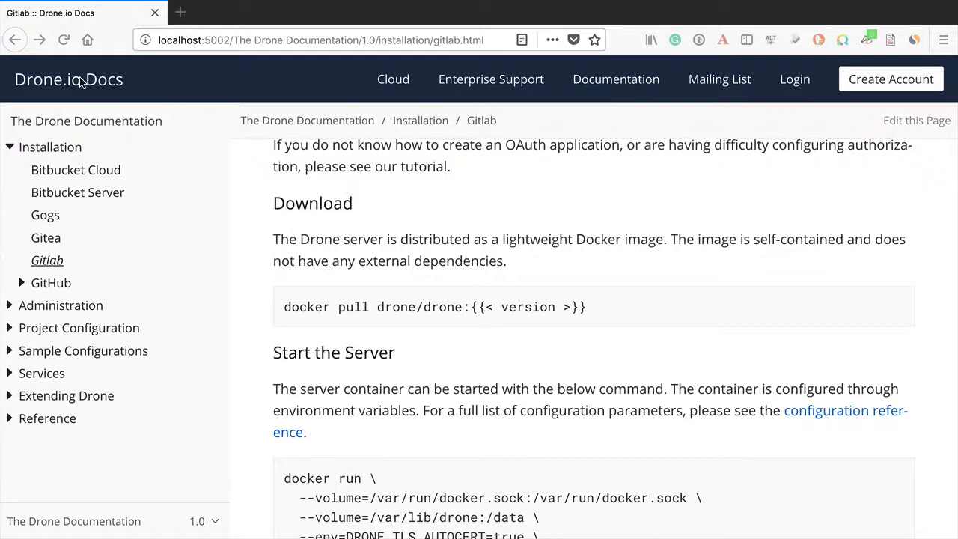
pyautogui.moveTo(357, 81)
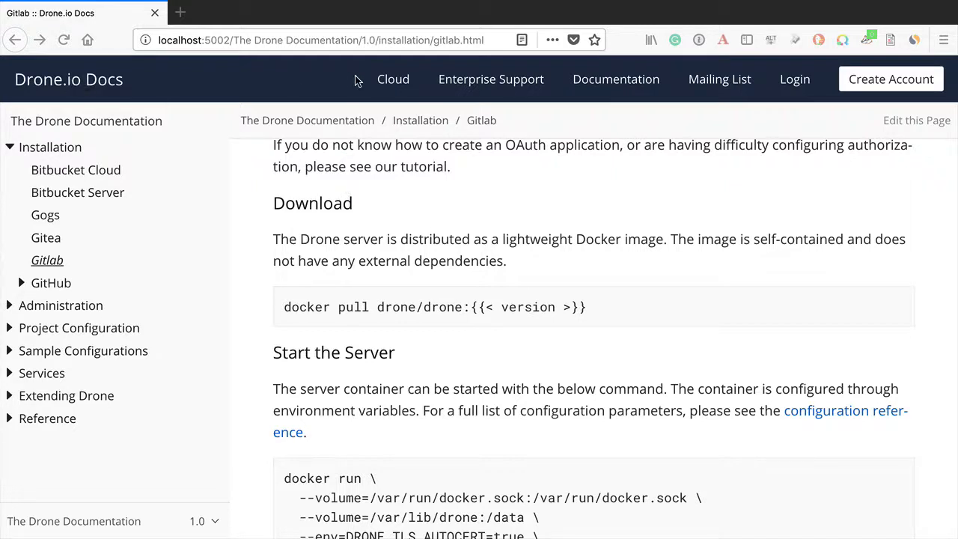
pyautogui.moveTo(760, 78)
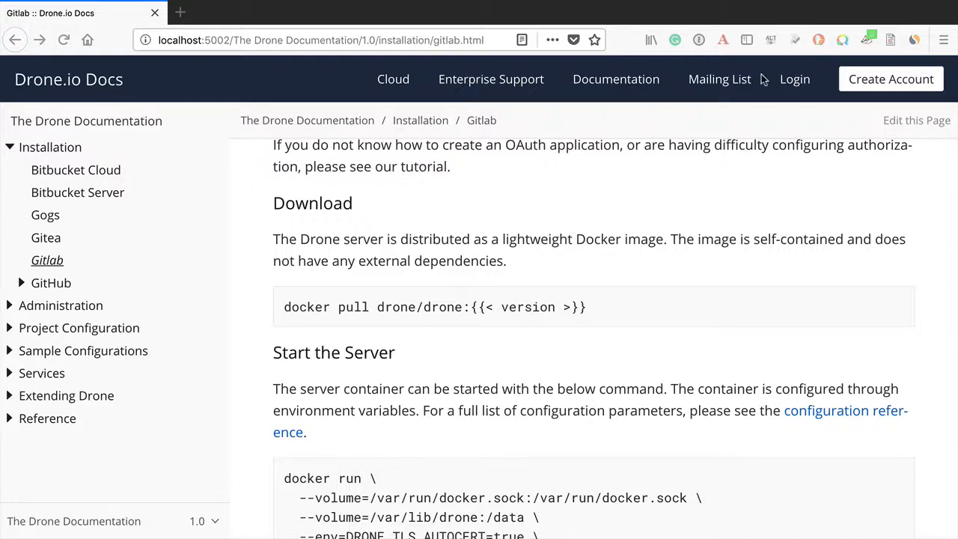
pyautogui.moveTo(664, 77)
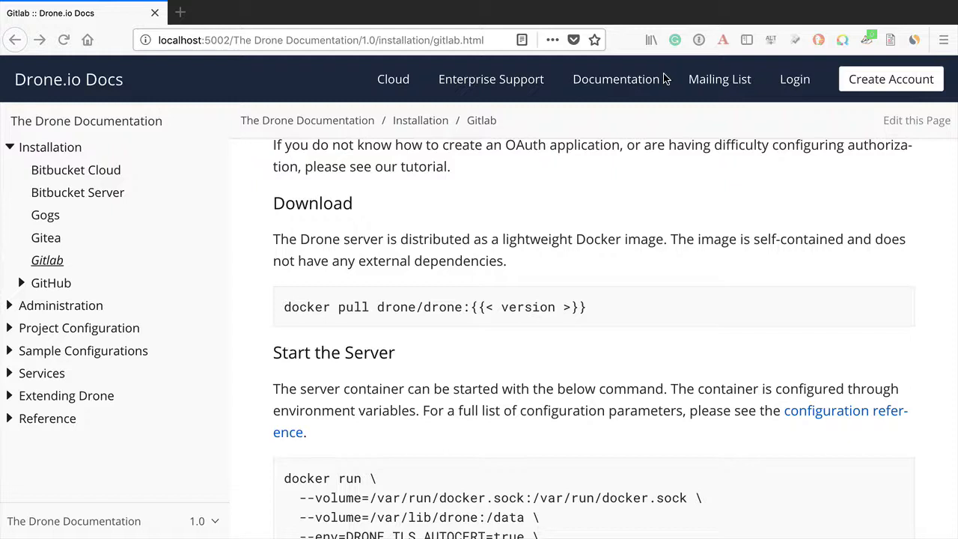
pyautogui.moveTo(466, 85)
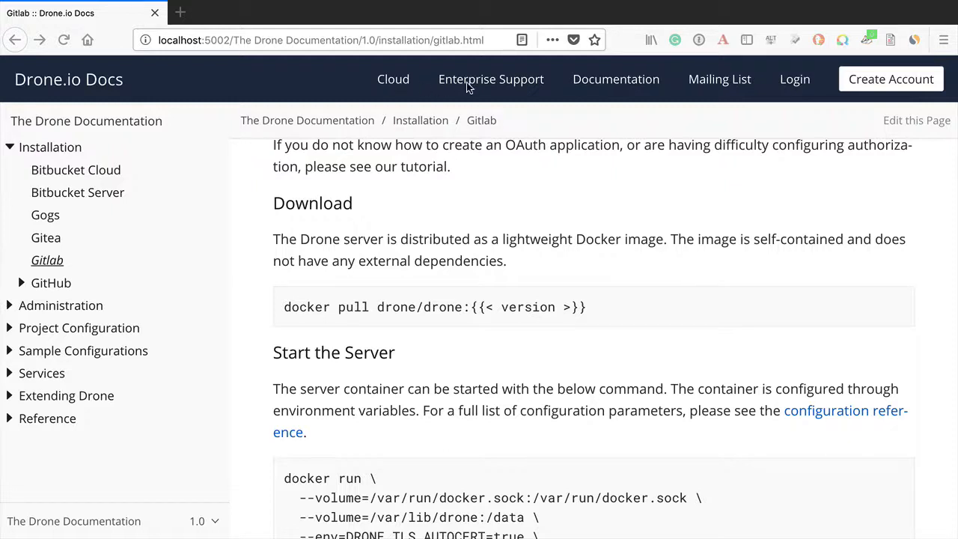
pyautogui.moveTo(667, 85)
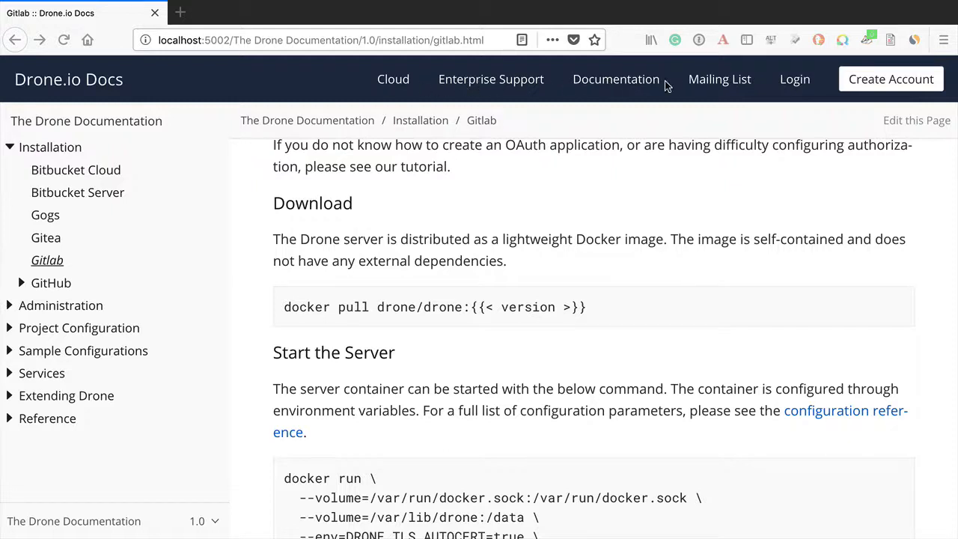
pyautogui.moveTo(227, 144)
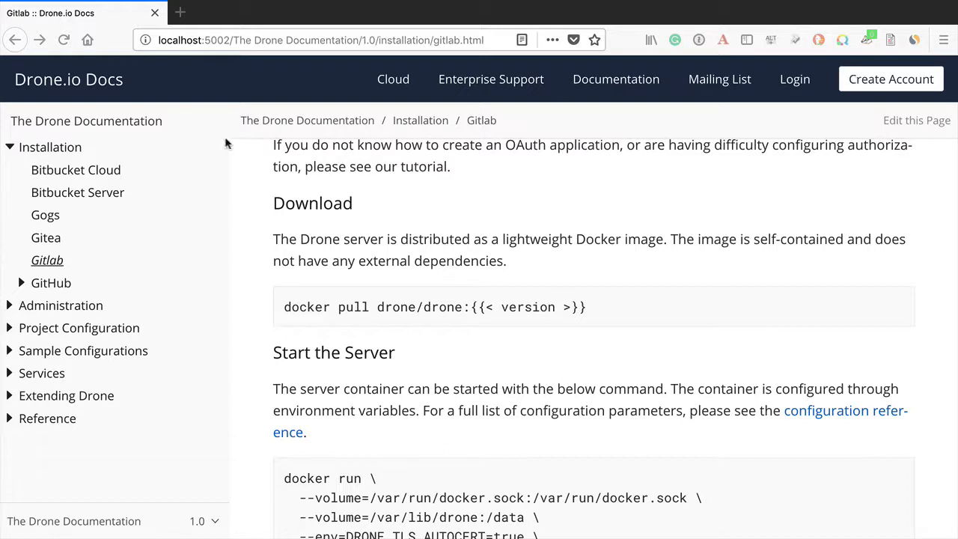
pyautogui.moveTo(78, 130)
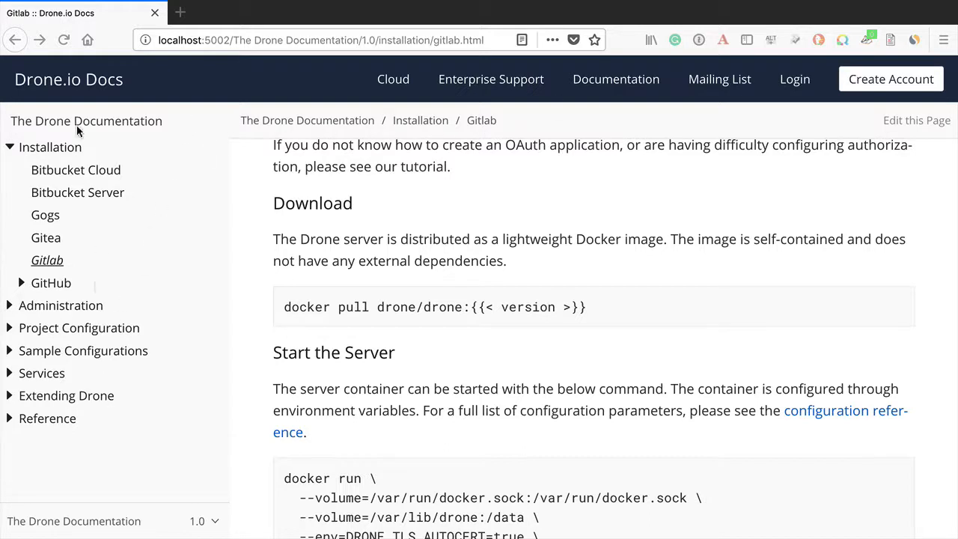
pyautogui.moveTo(87, 120)
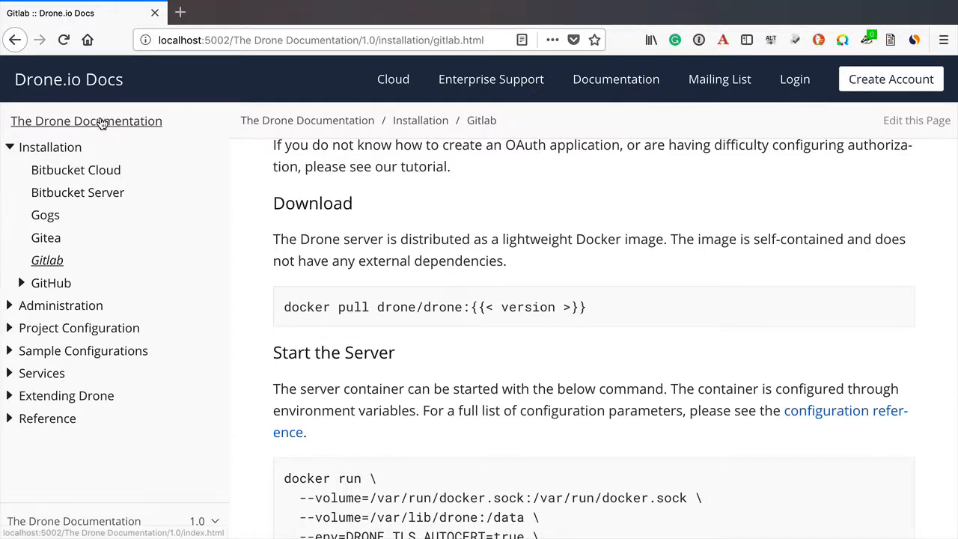
# Step: Show the home page and expand Administration down to the SSL pages in the navigation
pyautogui.click(87, 120)
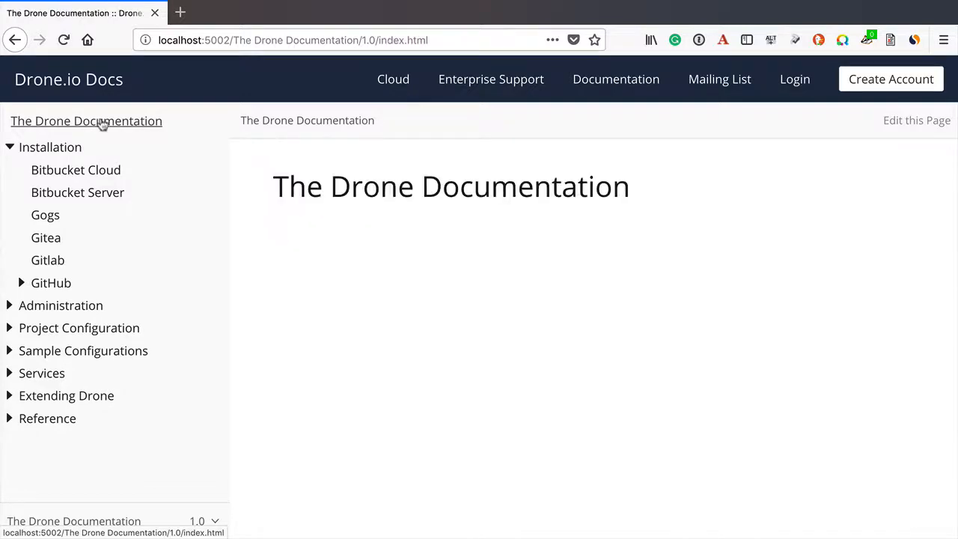
pyautogui.moveTo(15, 148)
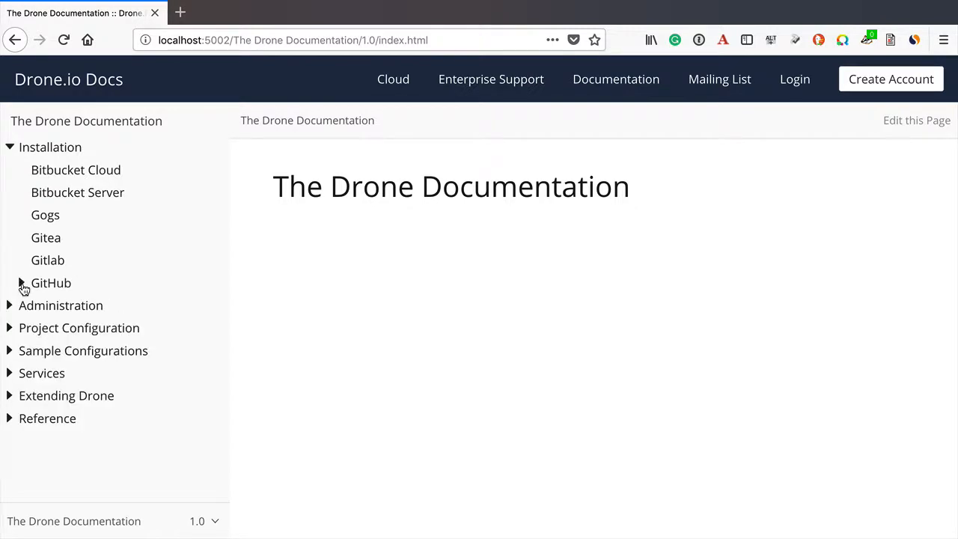
pyautogui.click(9, 147)
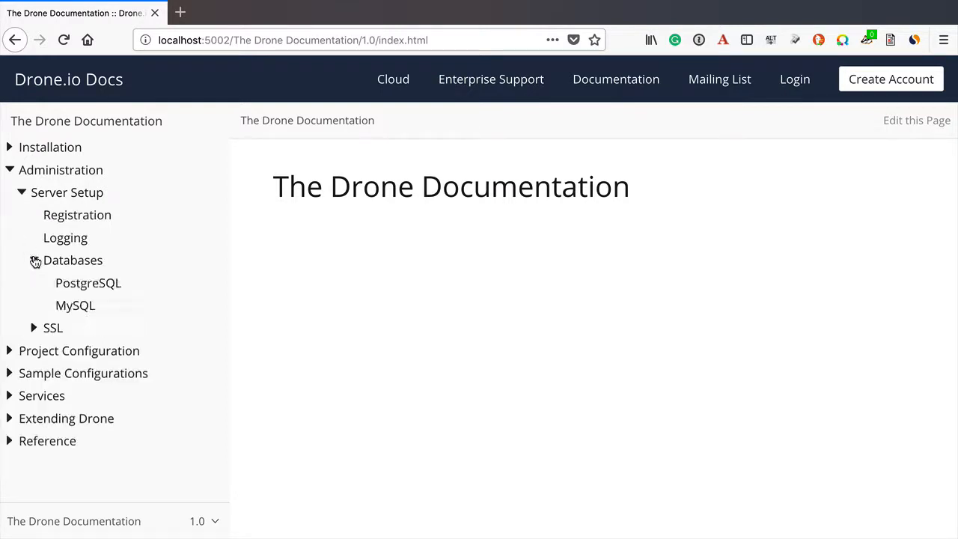
pyautogui.click(52, 327)
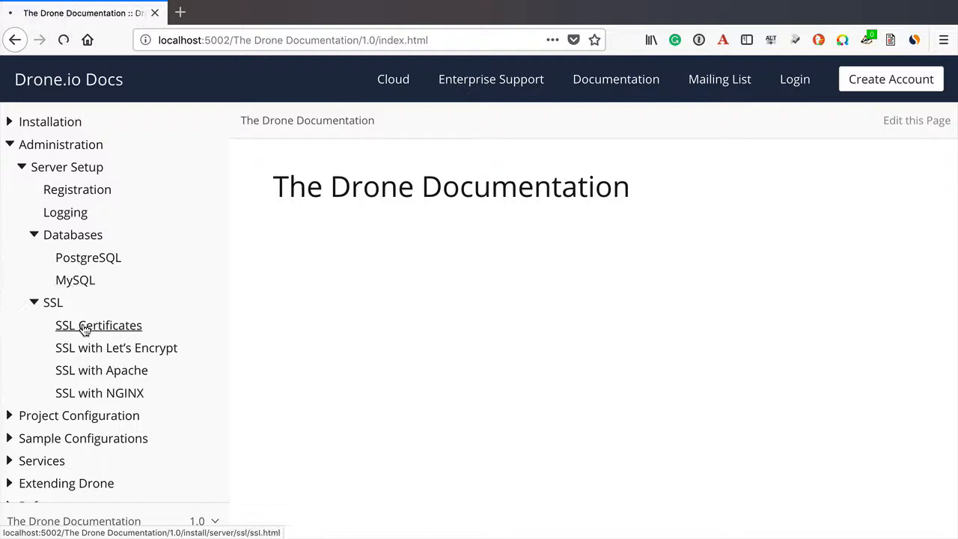
# Step: Read the SSL Certificates page through its certificate mounting and docker run examples
pyautogui.click(99, 324)
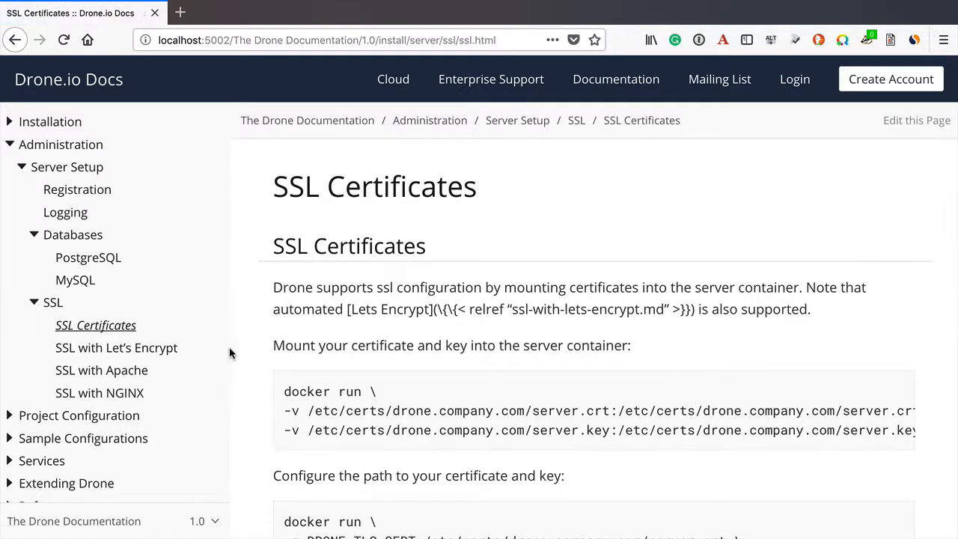
pyautogui.moveTo(383, 220)
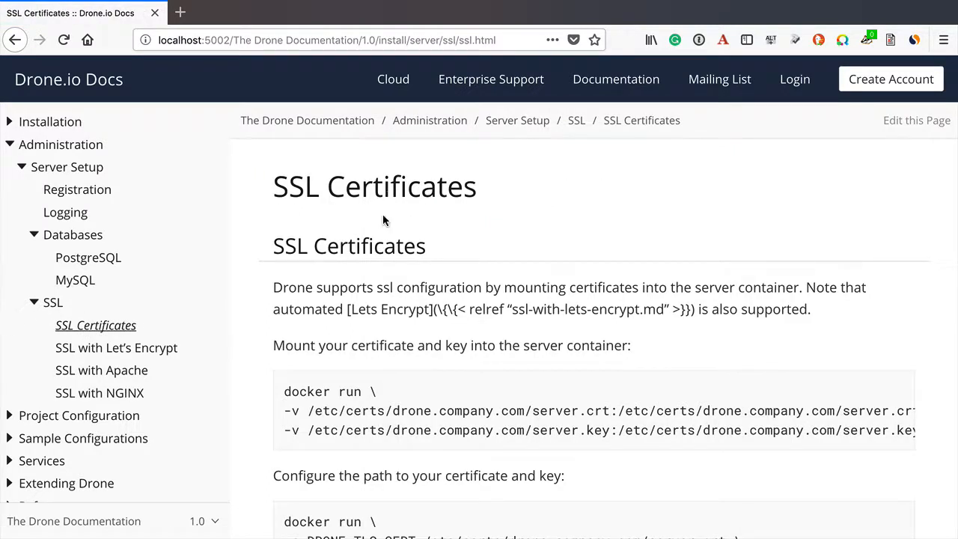
pyautogui.moveTo(386, 251)
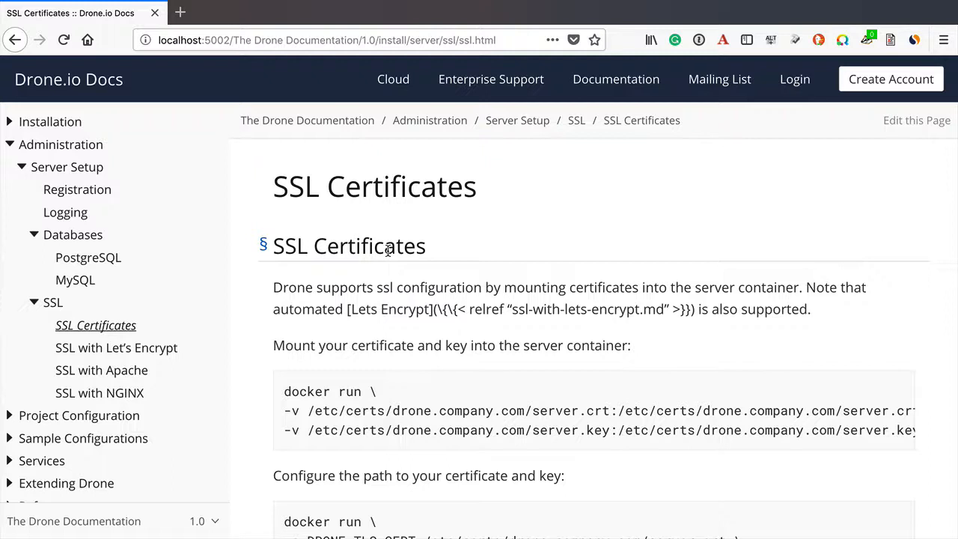
pyautogui.moveTo(455, 308)
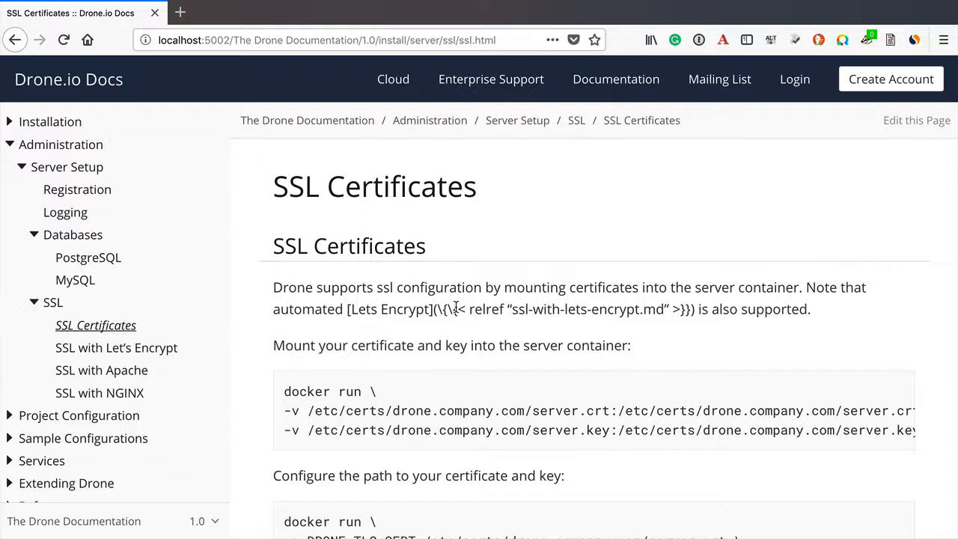
pyautogui.moveTo(479, 314)
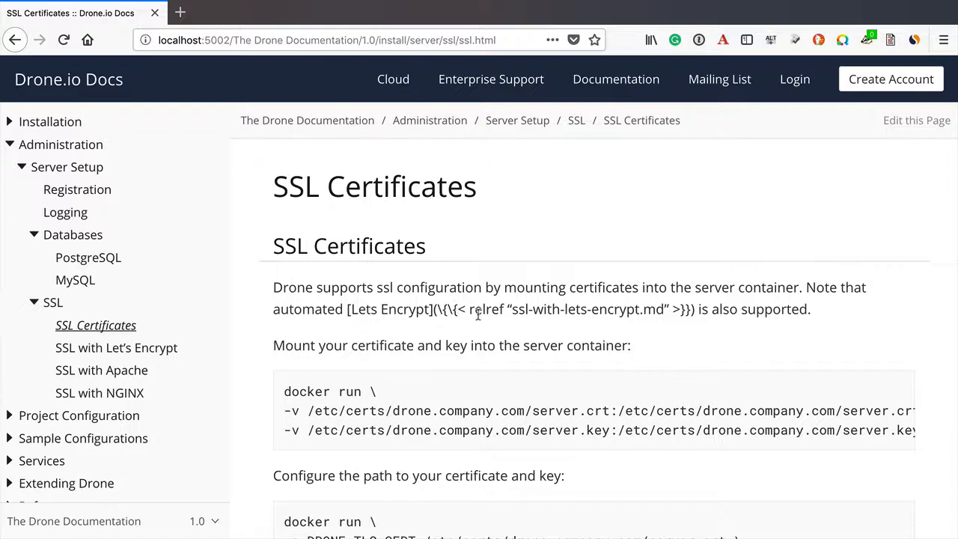
pyautogui.scroll(-3)
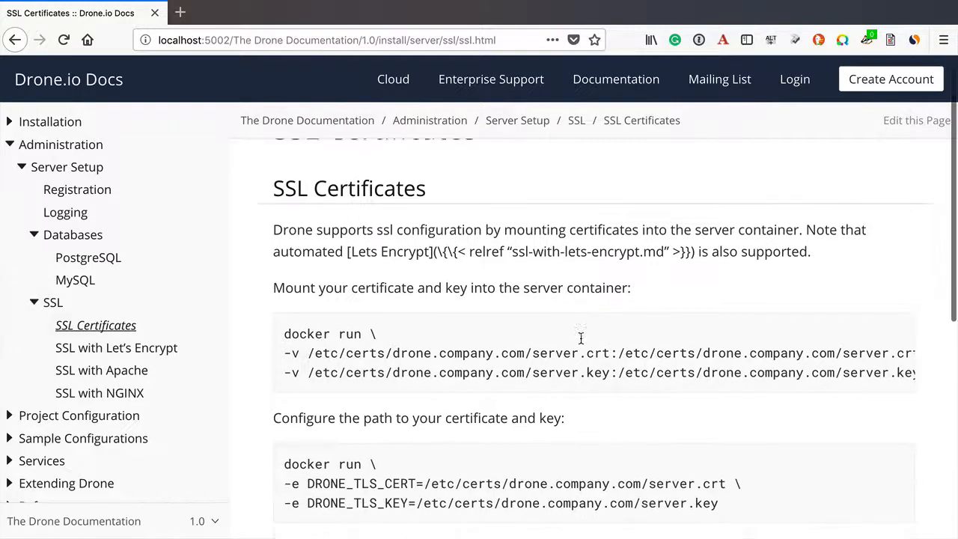
pyautogui.scroll(-3)
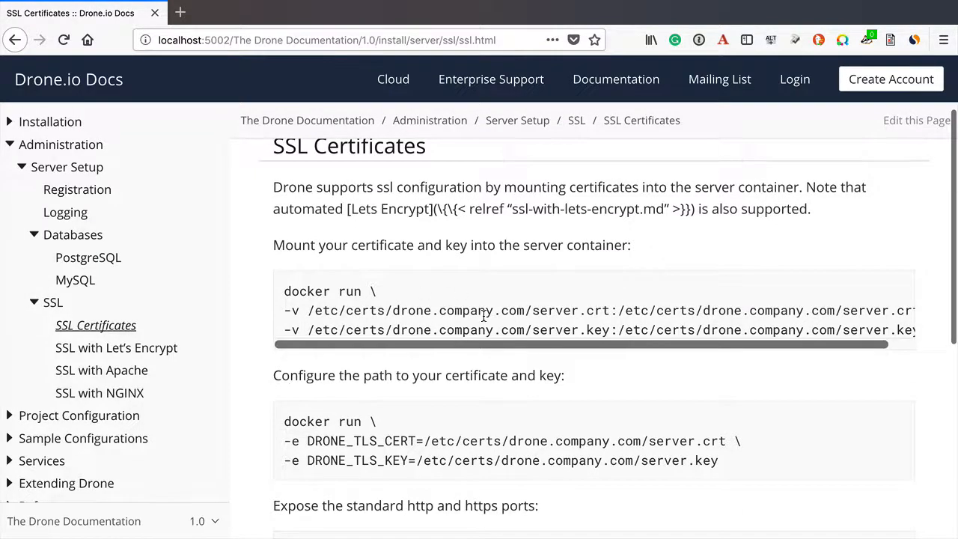
pyautogui.scroll(-3)
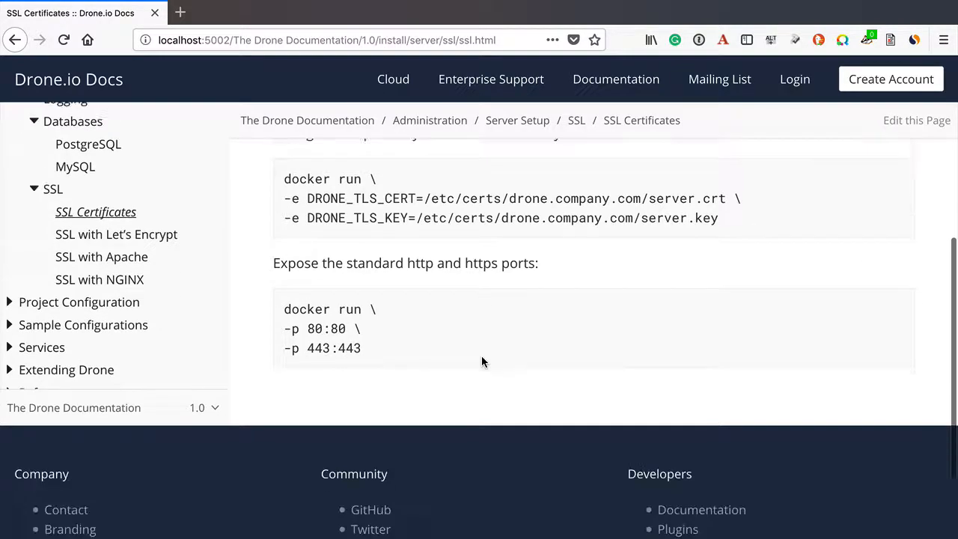
pyautogui.scroll(3)
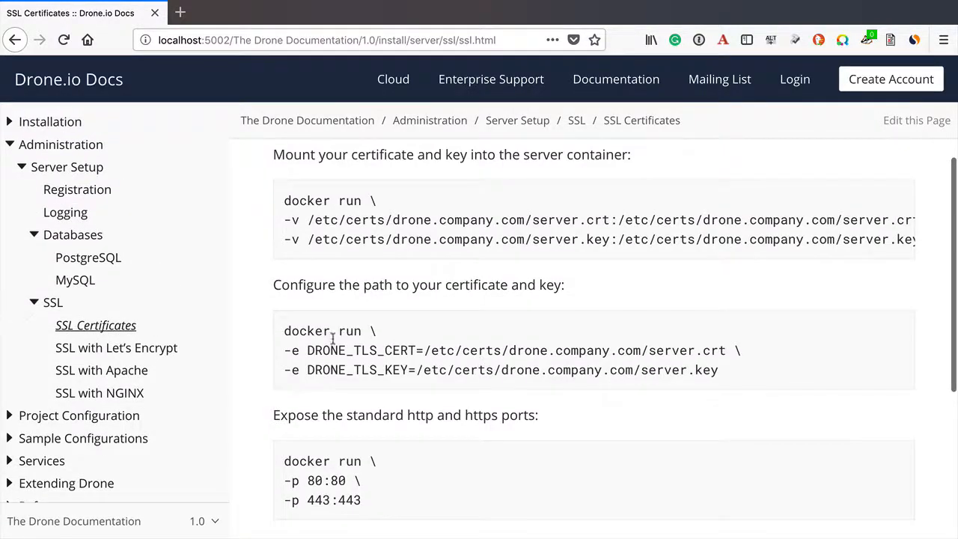
# Step: Visit the SSL with Let's Encrypt page, then the Pipeline Steps page under Project Configuration
pyautogui.click(117, 347)
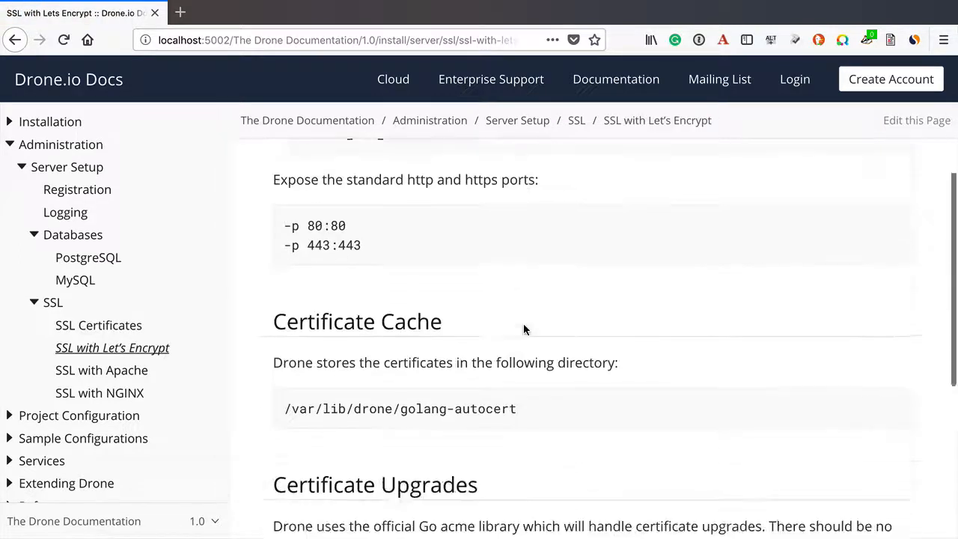
pyautogui.scroll(-3)
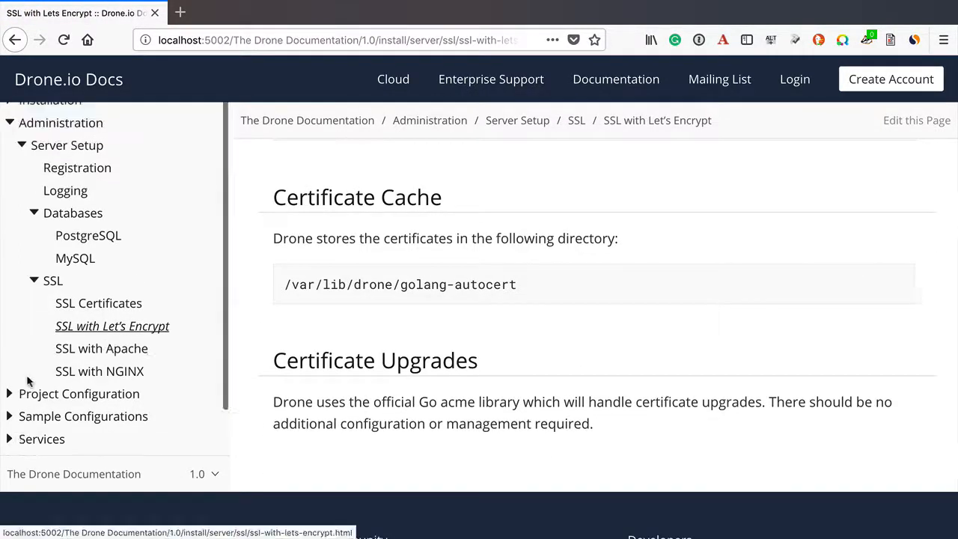
pyautogui.click(78, 392)
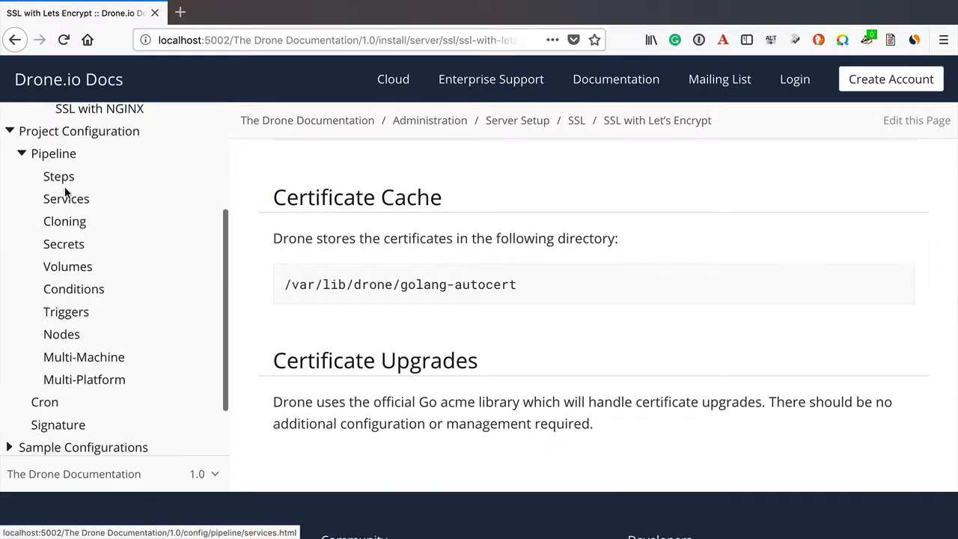
pyautogui.click(58, 176)
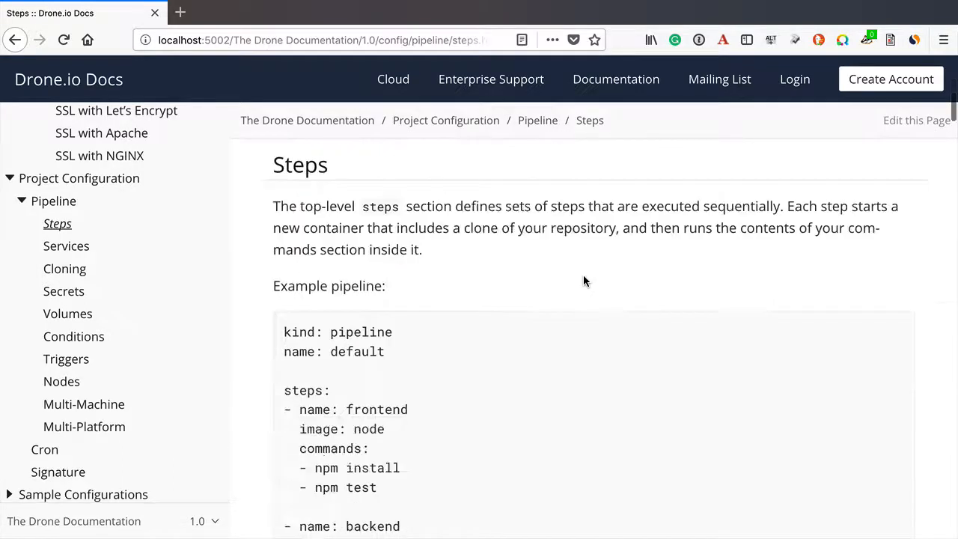
# Step: Read the Steps page to its Conditions section and collapse the SSL and Databases groups
pyautogui.scroll(-3)
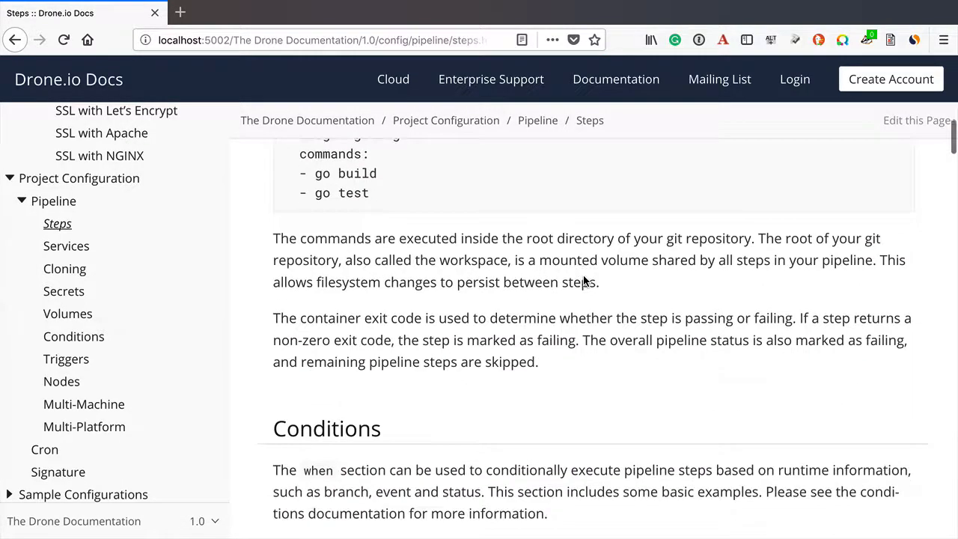
pyautogui.scroll(3)
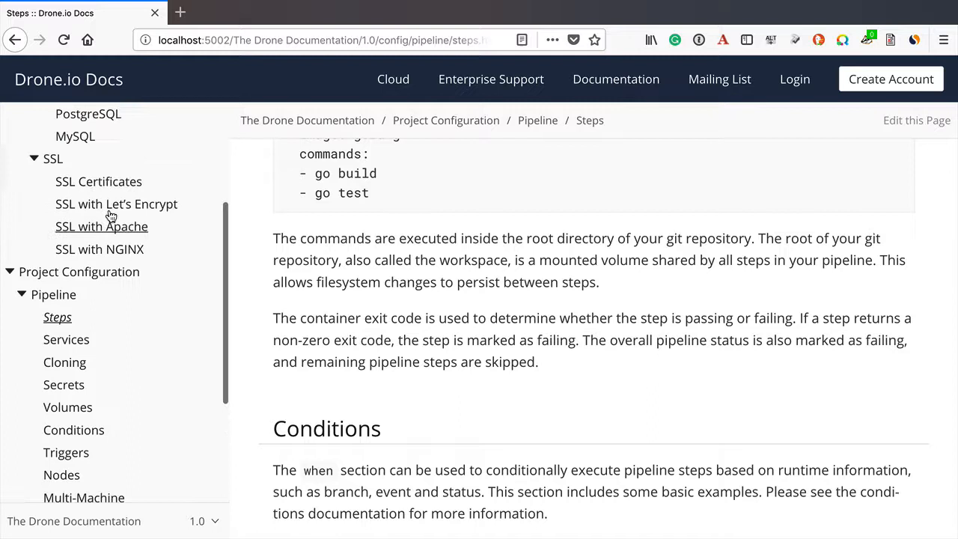
pyautogui.scroll(3)
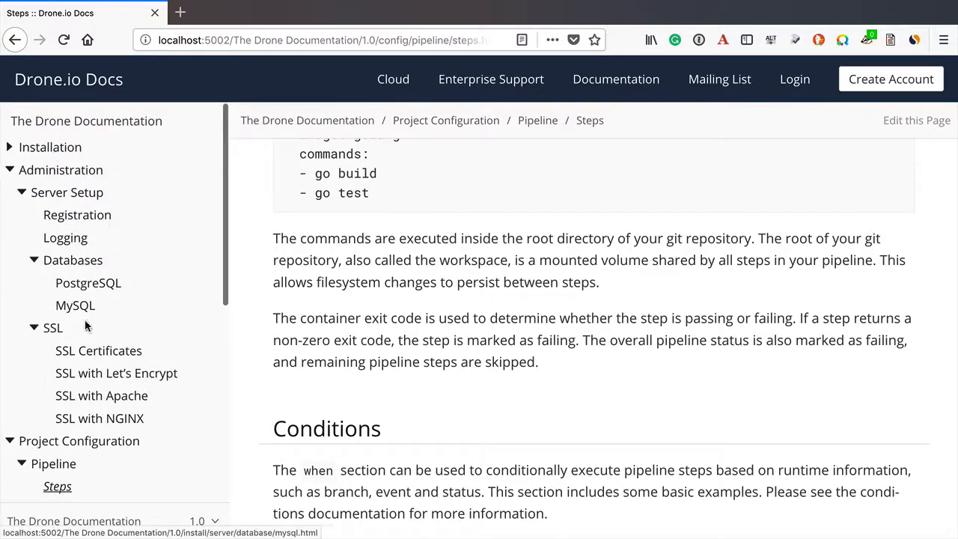
pyautogui.click(53, 326)
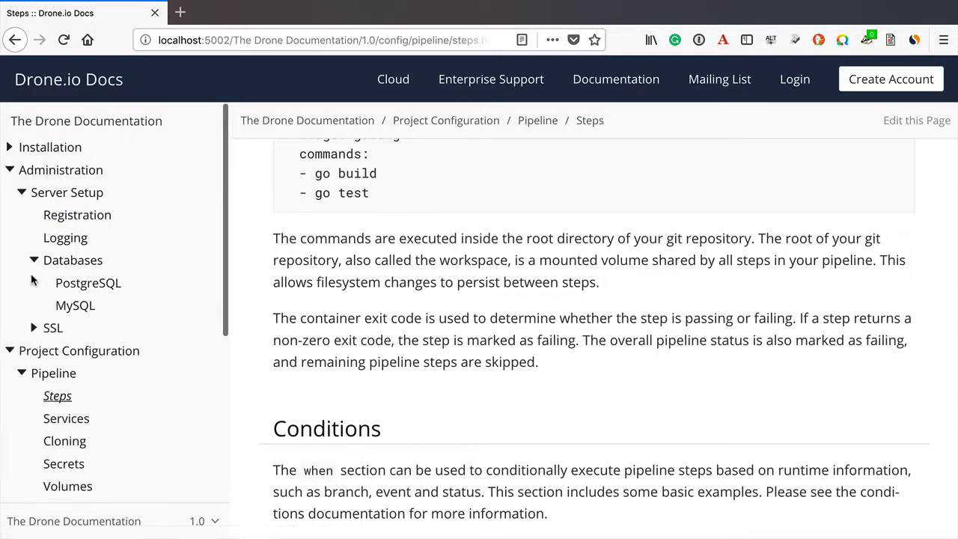
pyautogui.click(20, 191)
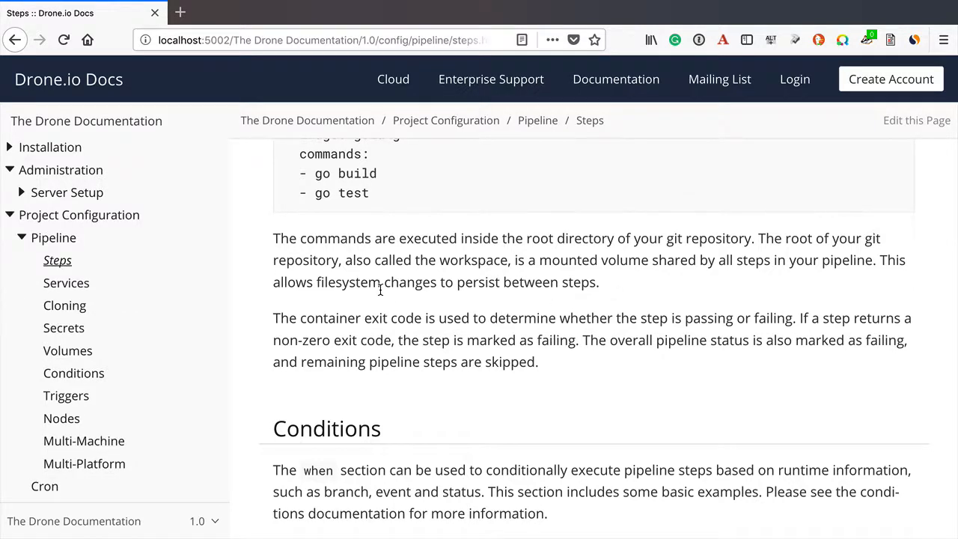
pyautogui.moveTo(156, 267)
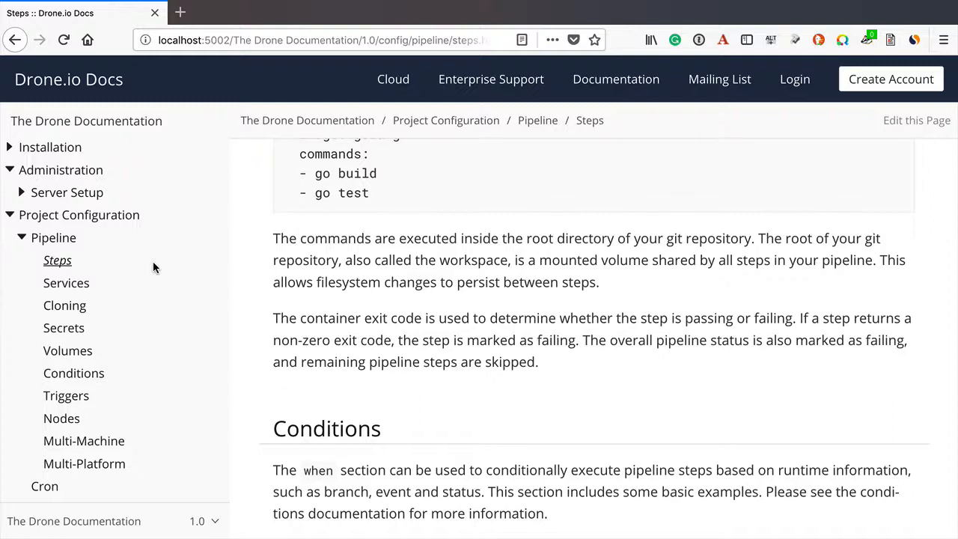
pyautogui.moveTo(163, 261)
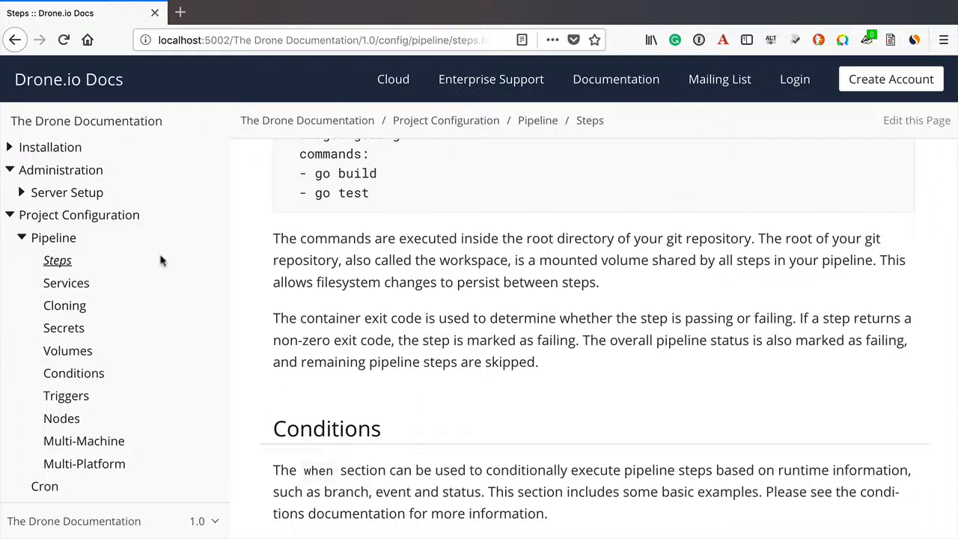
pyautogui.moveTo(263, 81)
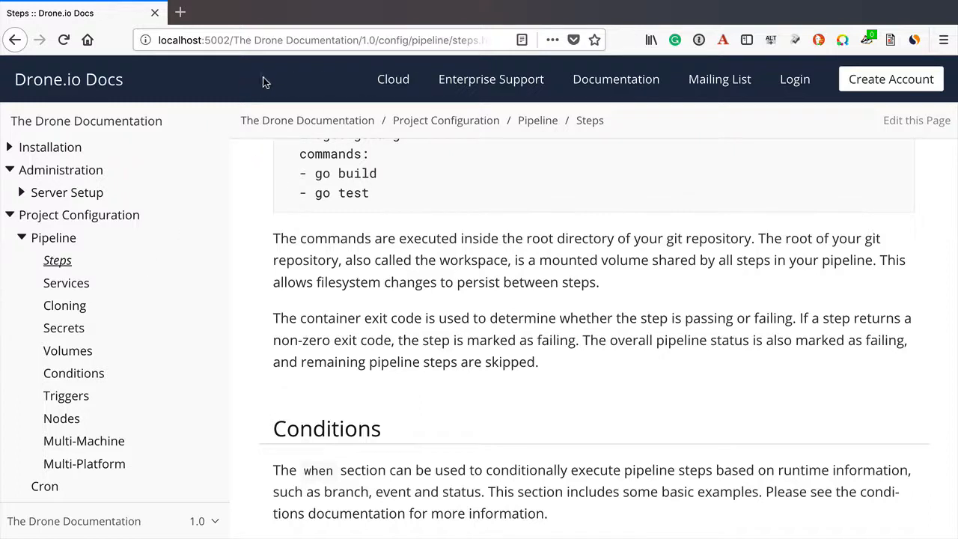
pyautogui.moveTo(297, 80)
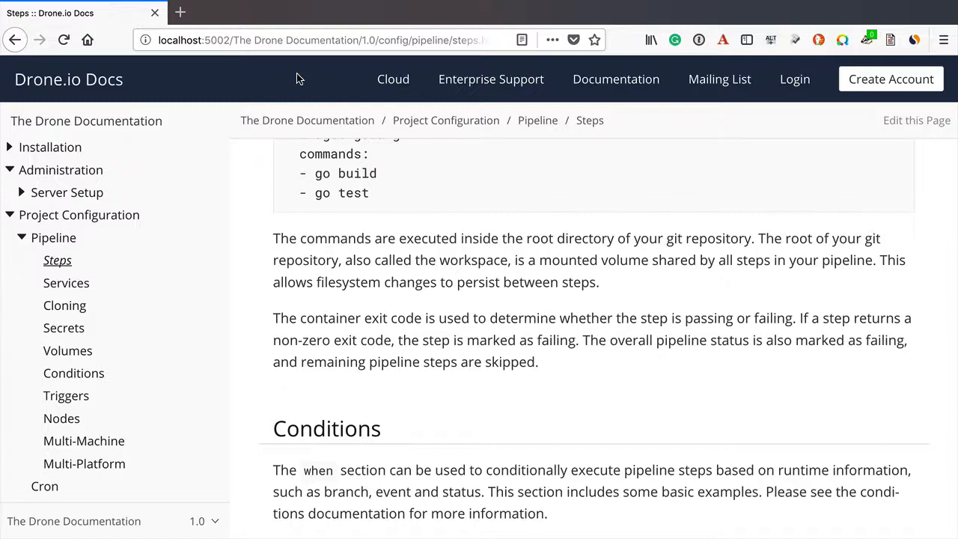
pyautogui.moveTo(877, 177)
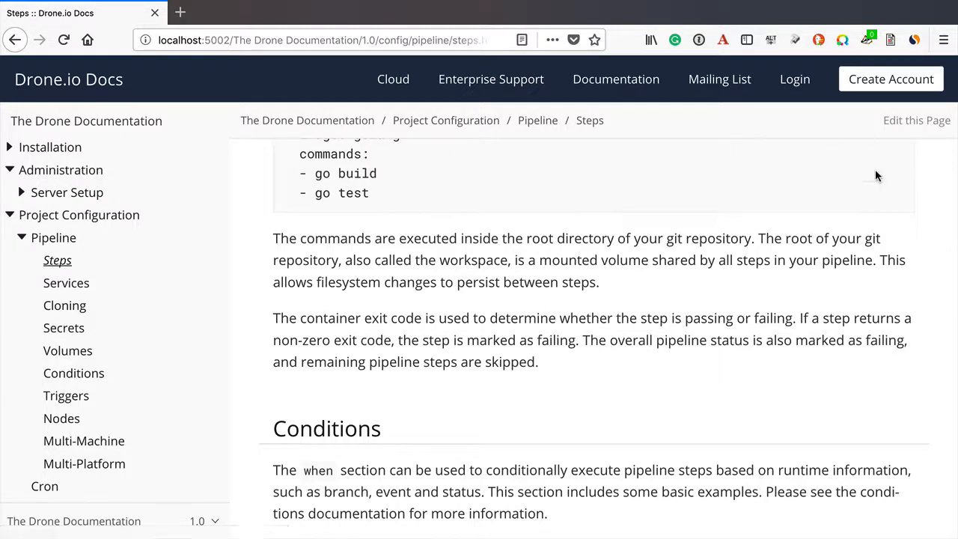
pyautogui.moveTo(871, 253)
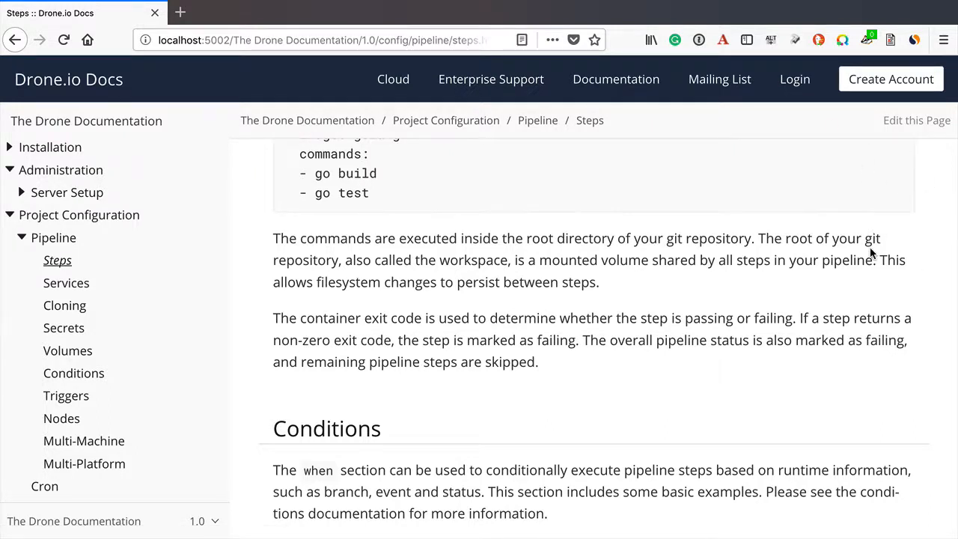
pyautogui.moveTo(313, 399)
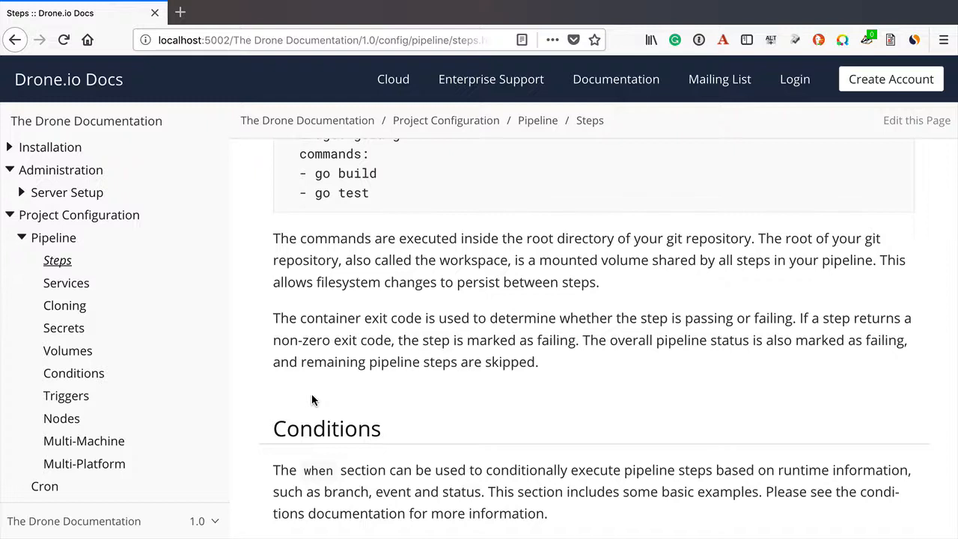
pyautogui.moveTo(366, 276)
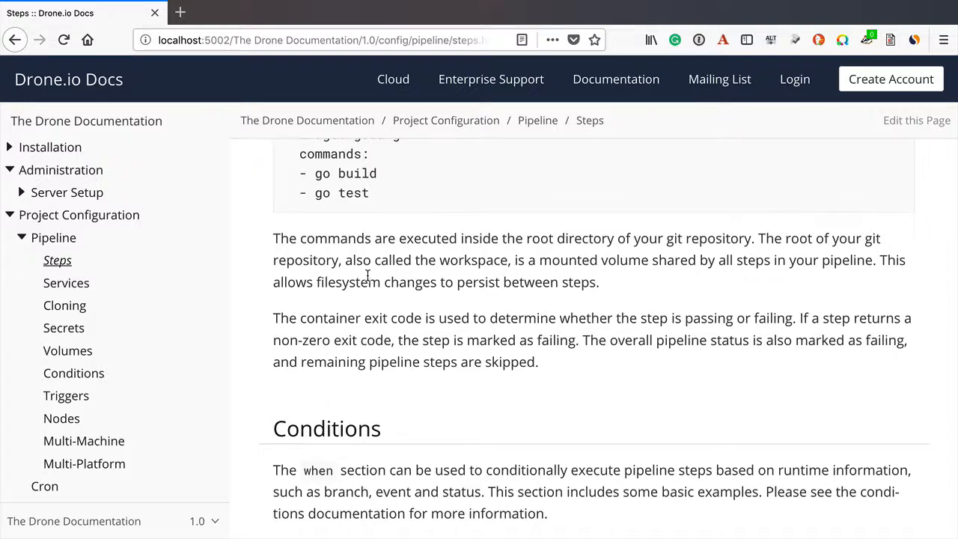
pyautogui.moveTo(446, 119)
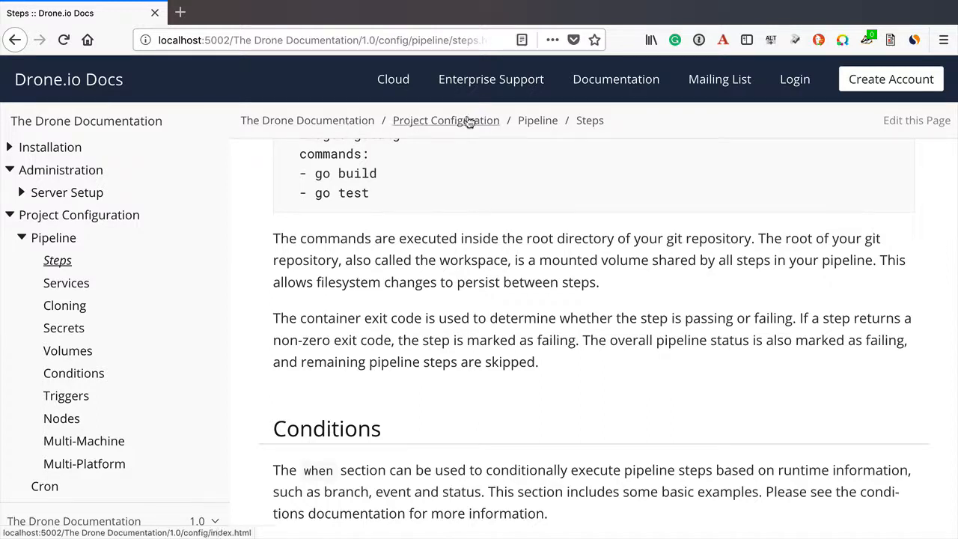
pyautogui.moveTo(271, 305)
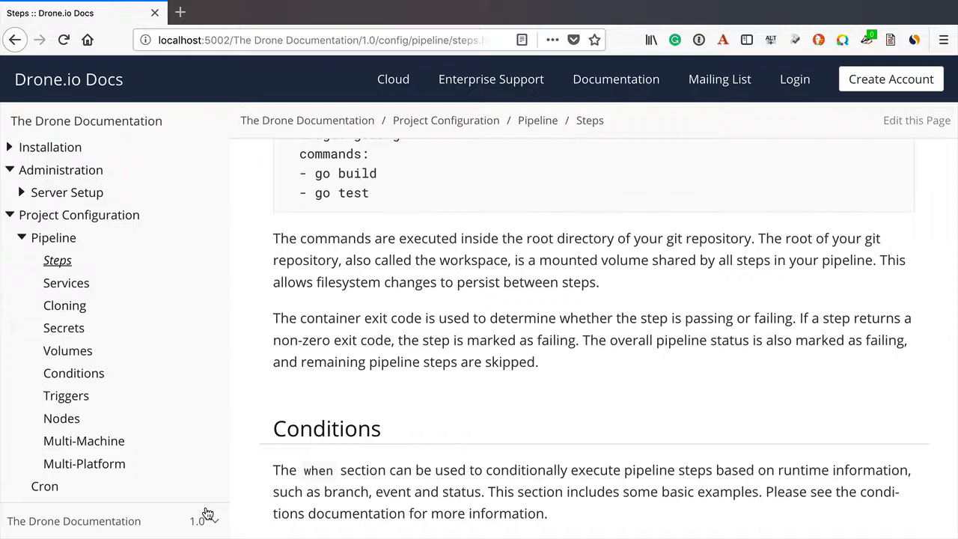
pyautogui.moveTo(171, 503)
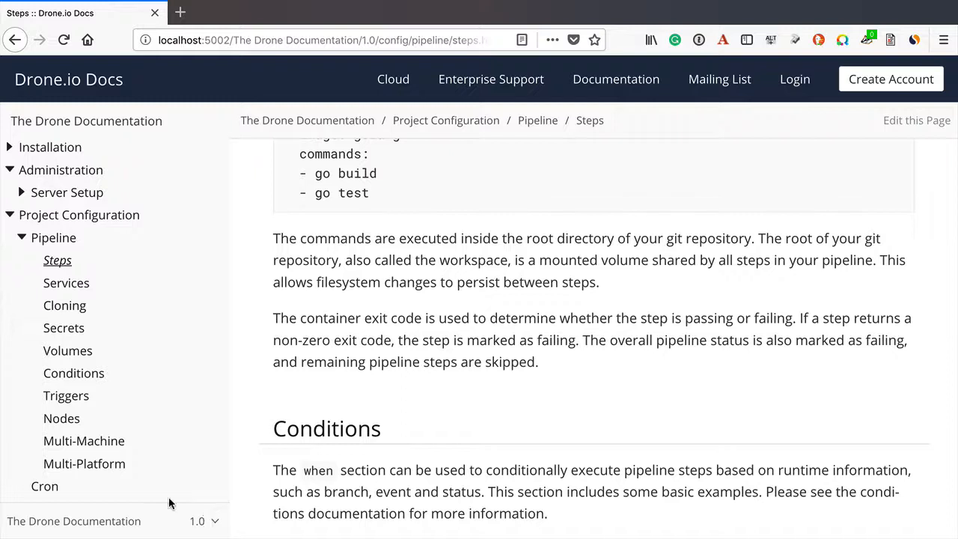
pyautogui.moveTo(196, 521)
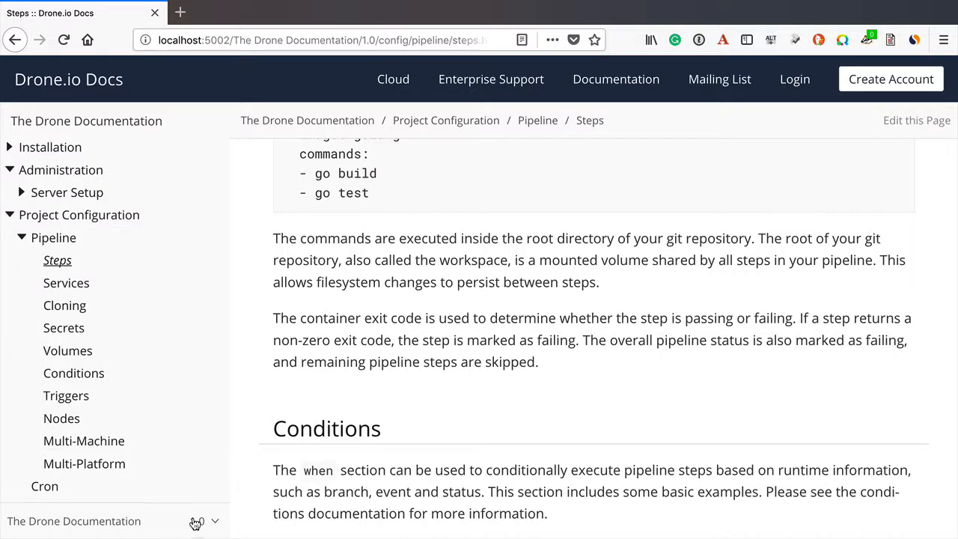
# Step: Show The Drone Documentation component with its 1.0 version in the sidebar selector
pyautogui.click(214, 520)
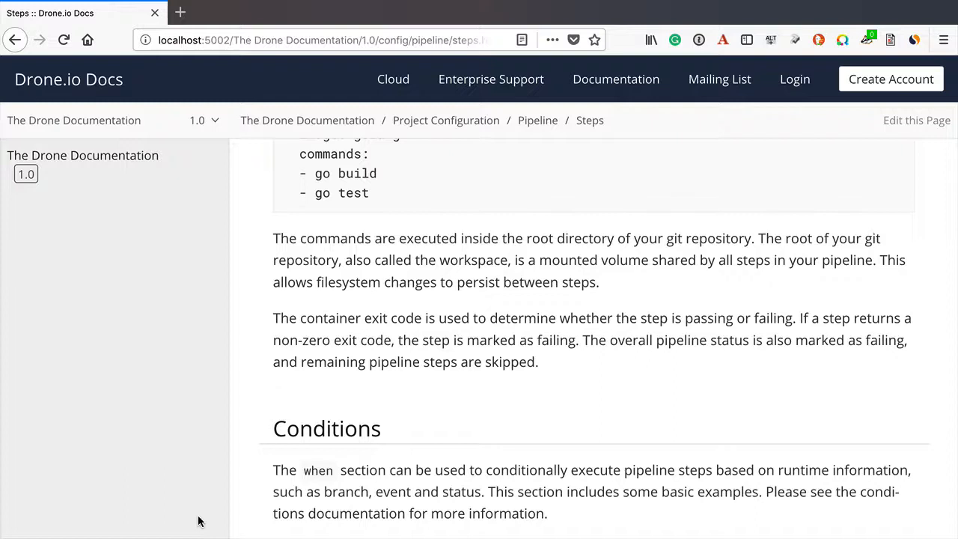
pyautogui.moveTo(135, 299)
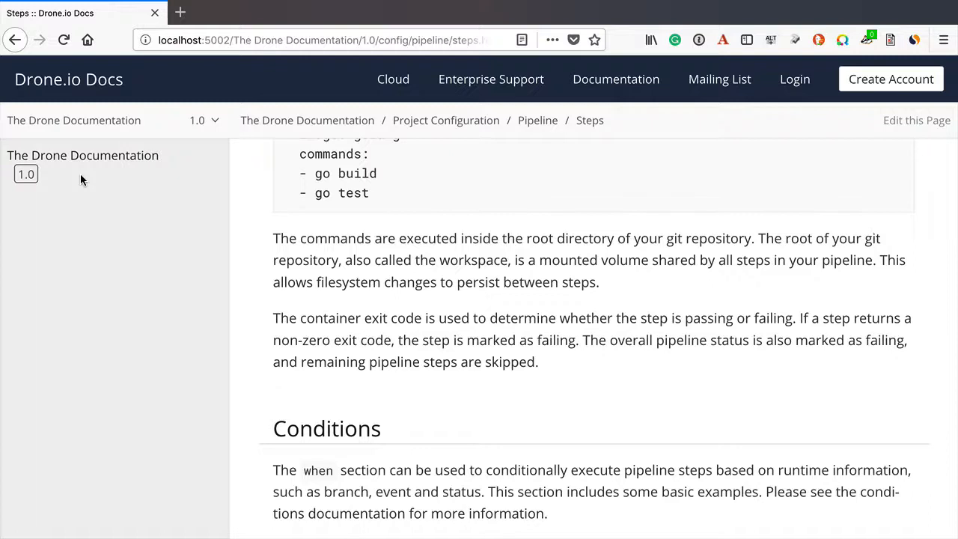
pyautogui.moveTo(75, 180)
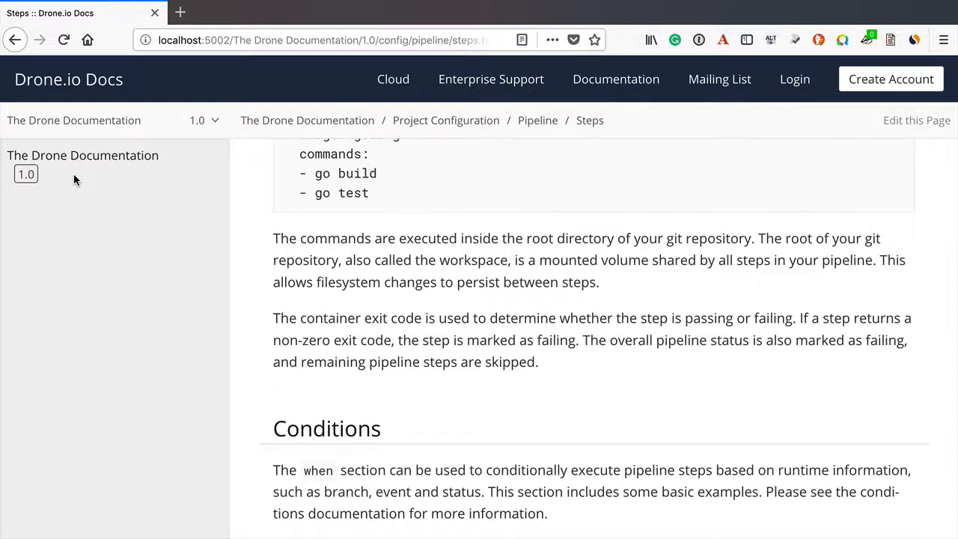
pyautogui.moveTo(43, 179)
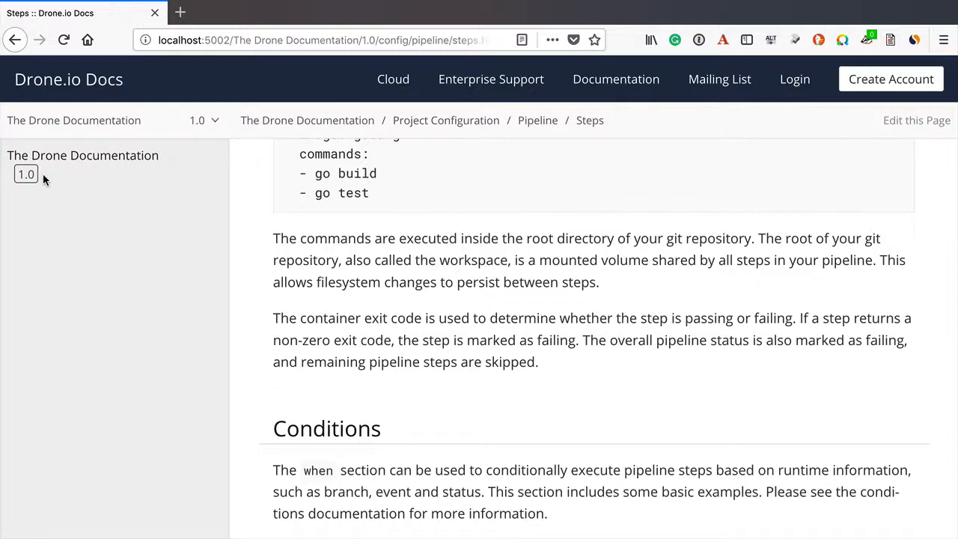
pyautogui.moveTo(67, 193)
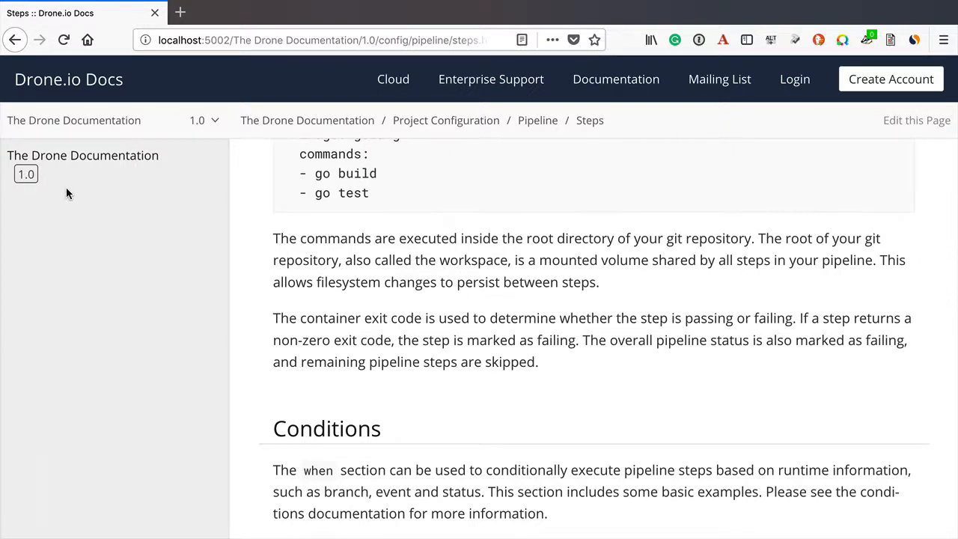
pyautogui.moveTo(191, 523)
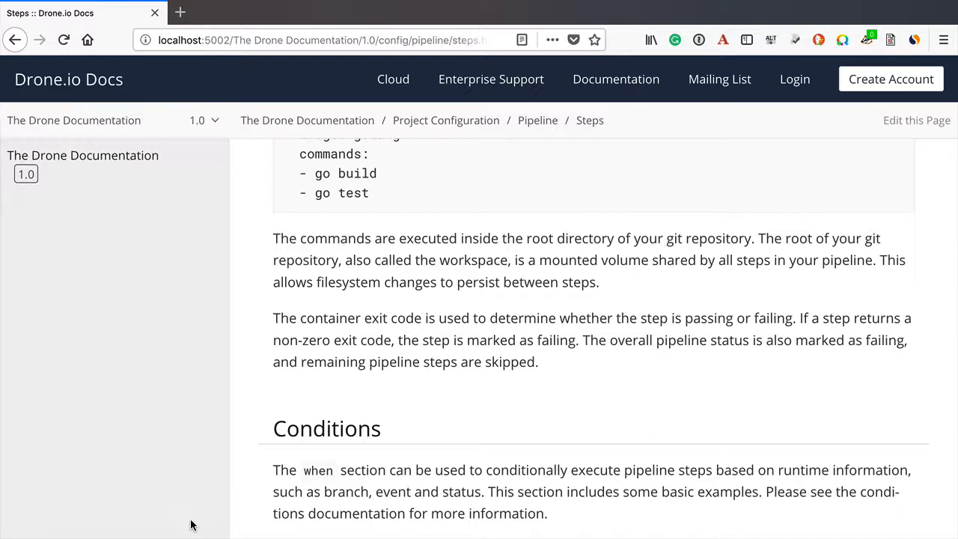
pyautogui.moveTo(25, 173)
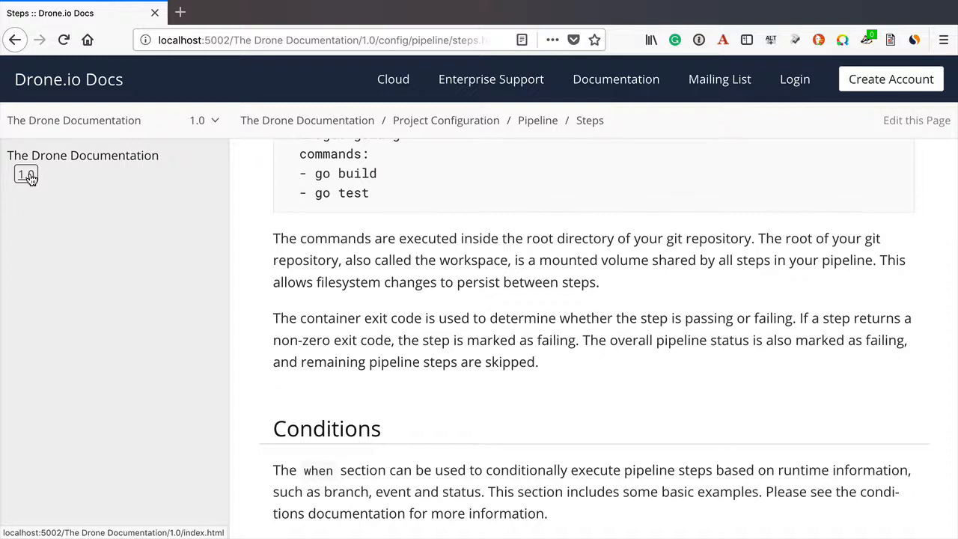
pyautogui.moveTo(114, 247)
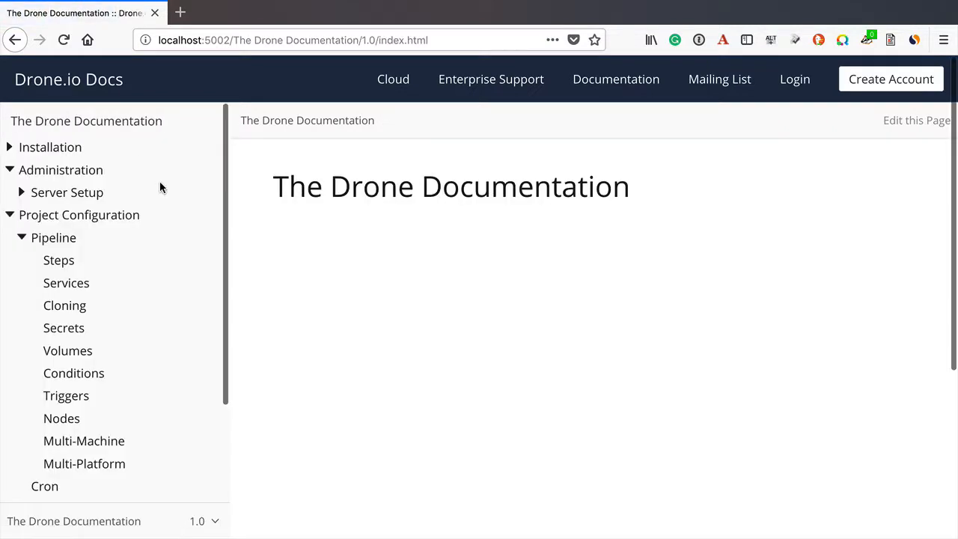
pyautogui.moveTo(208, 476)
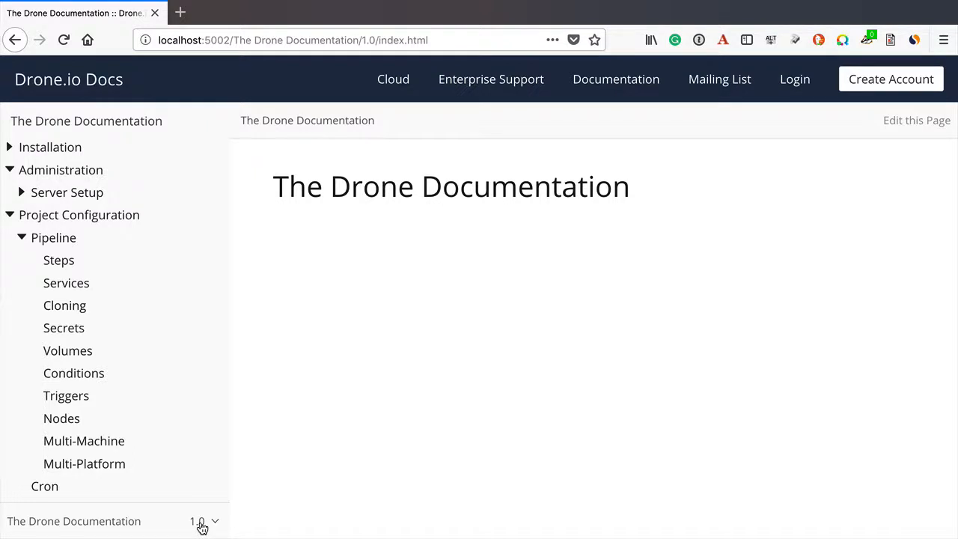
pyautogui.moveTo(180, 314)
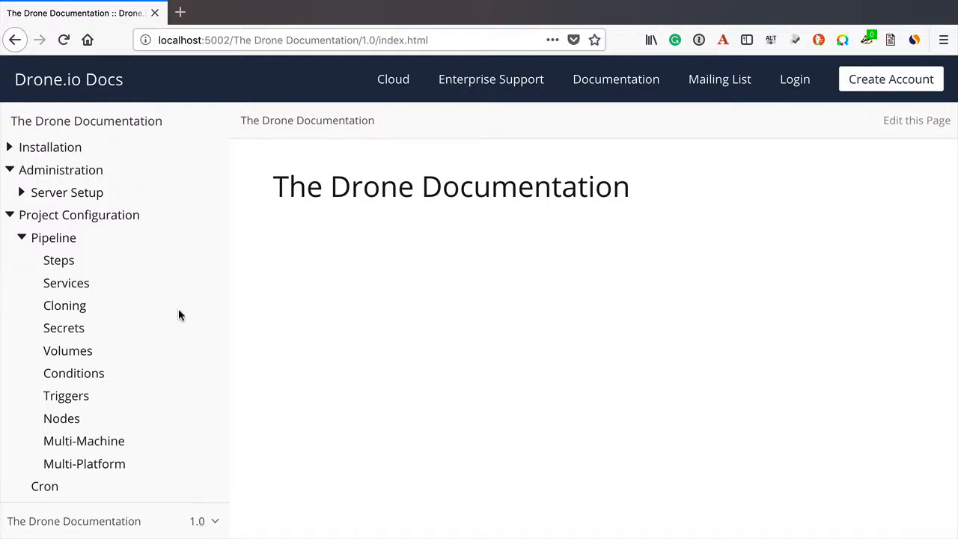
pyautogui.moveTo(180, 267)
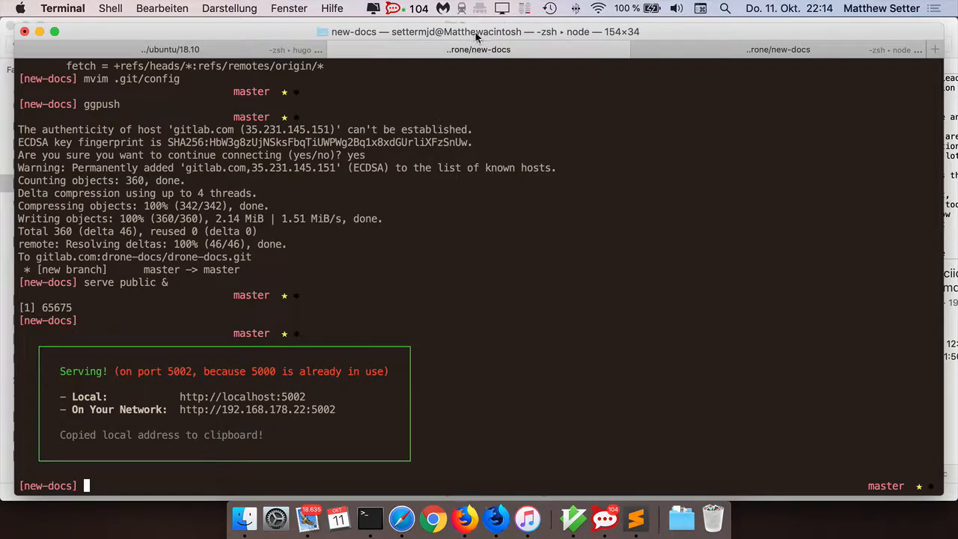
# Step: Inspect .git/config and run 'antora site.yml', getting out-of-sequence section warnings
pyautogui.write('ggpush')
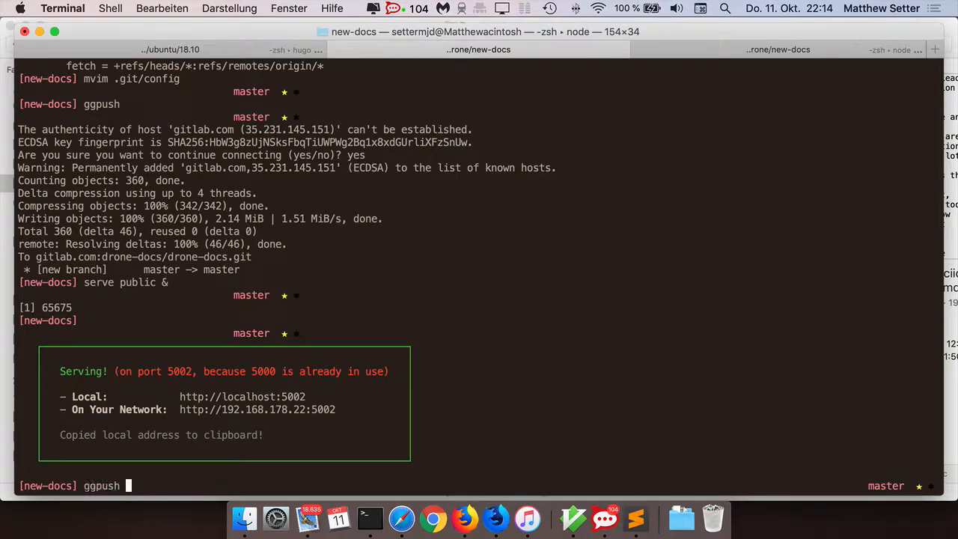
pyautogui.write('cat .git/config')
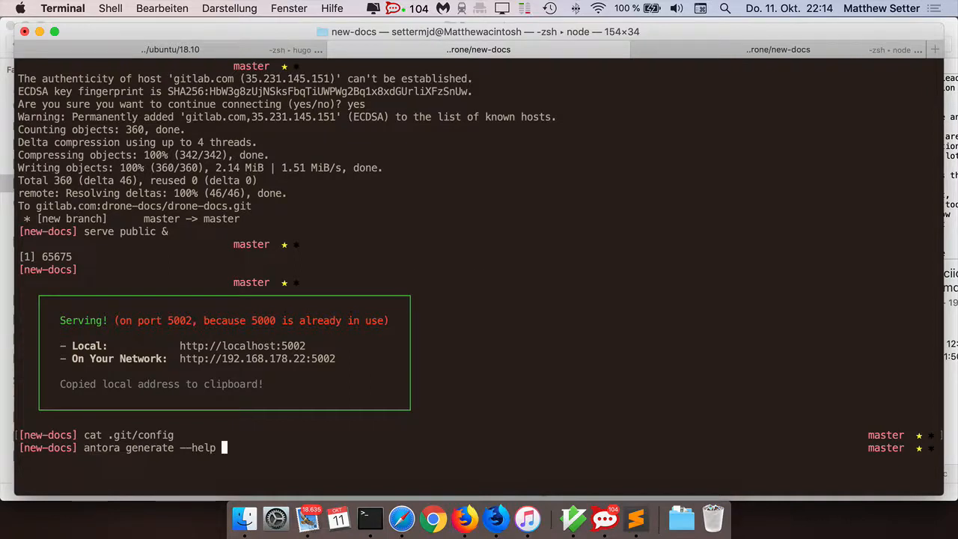
pyautogui.write('antora site.yml')
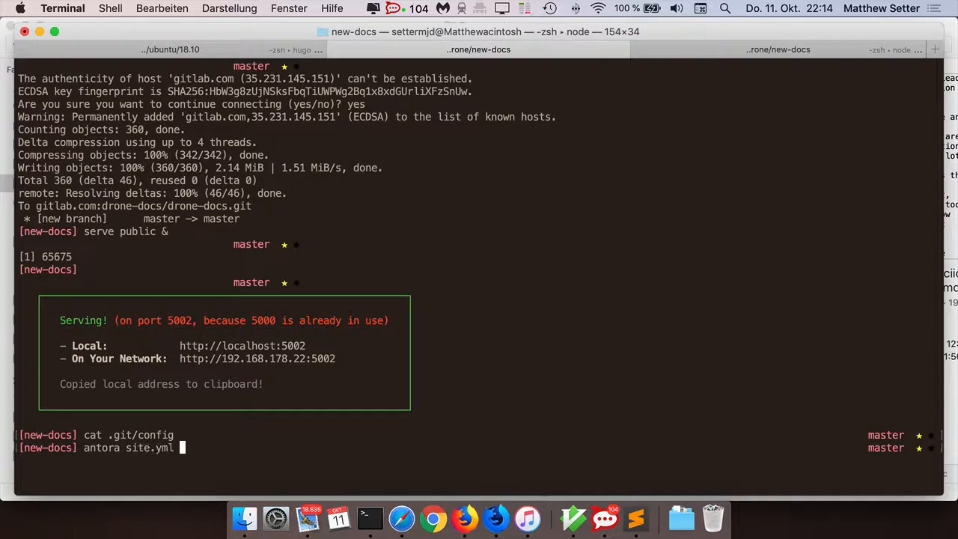
pyautogui.press('Return')
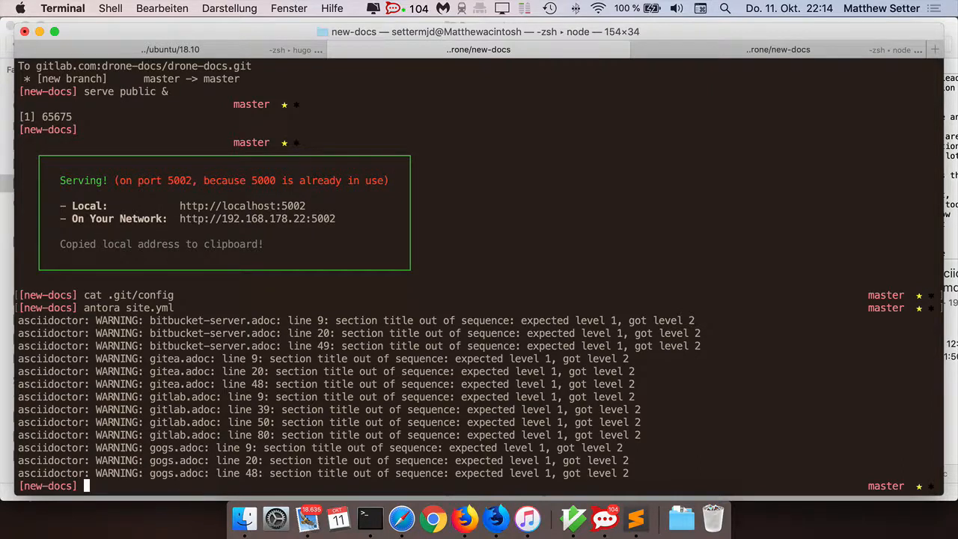
pyautogui.write('antora site.yml')
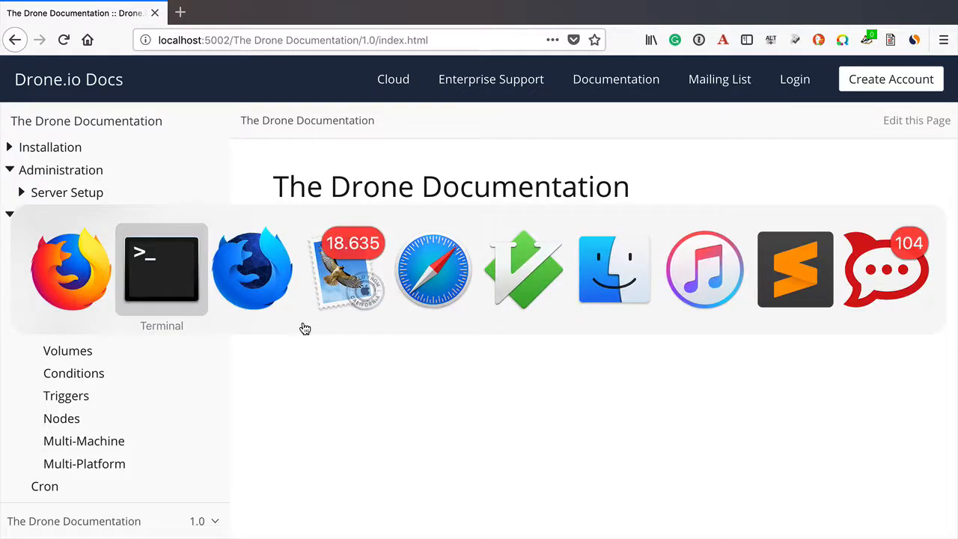
# Step: Launch MacVim with mvim and apply the ':set bo' editor setting
pyautogui.click(162, 269)
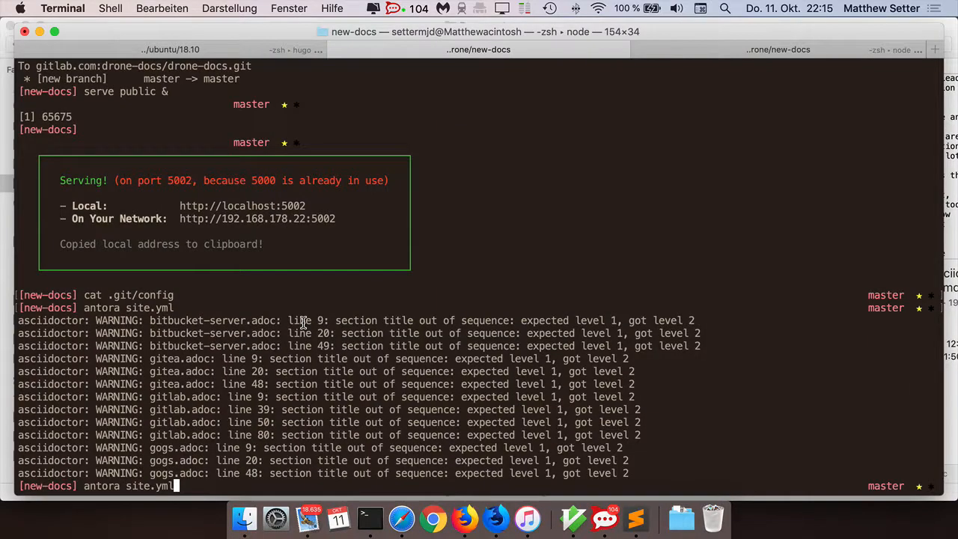
pyautogui.write('mvim')
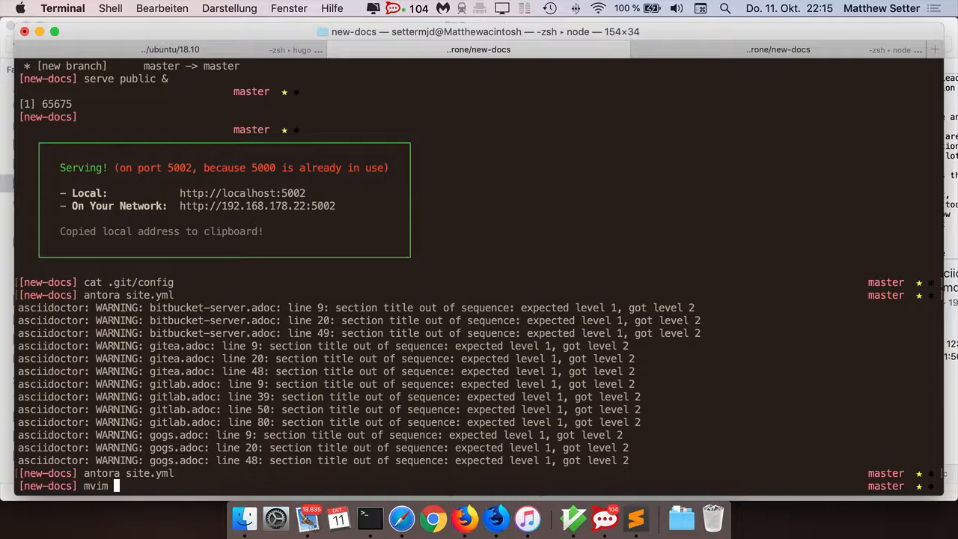
pyautogui.press('Return')
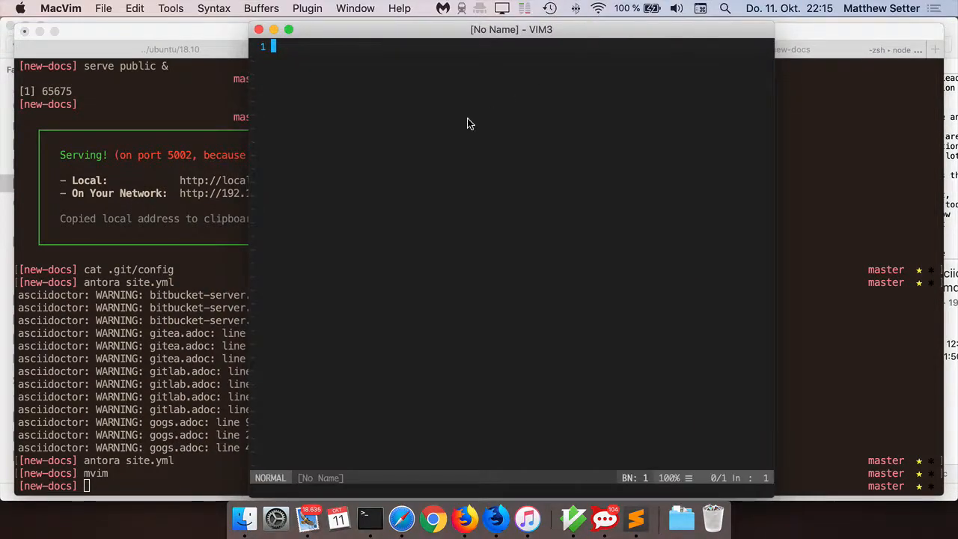
pyautogui.write(':set bo')
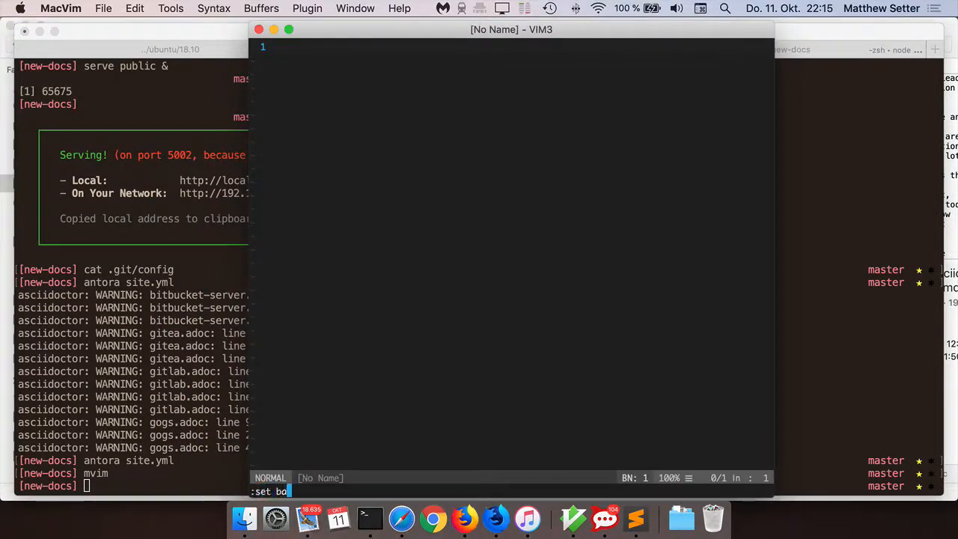
pyautogui.press('Return')
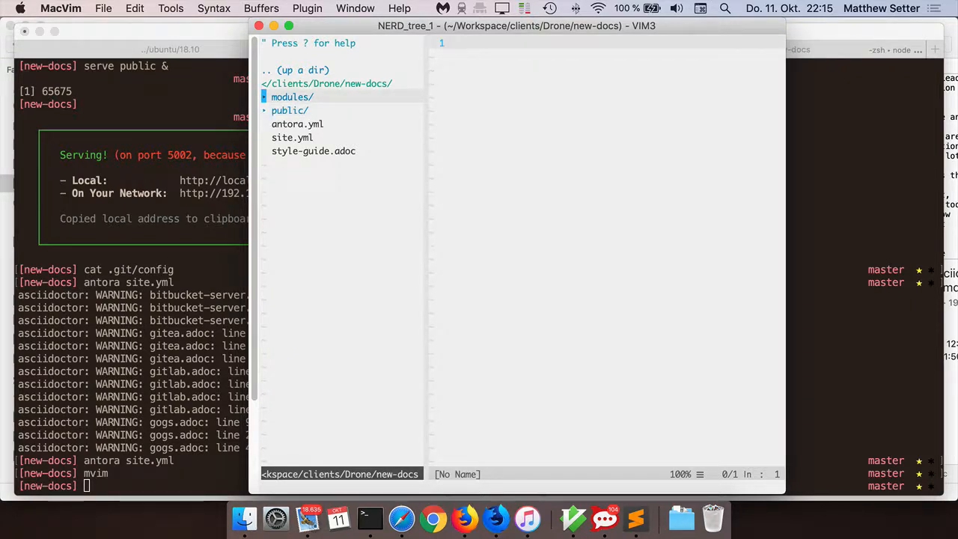
# Step: Expand modules/ROOT with its assets, pages and installation folders in NERDTree
pyautogui.click(292, 96)
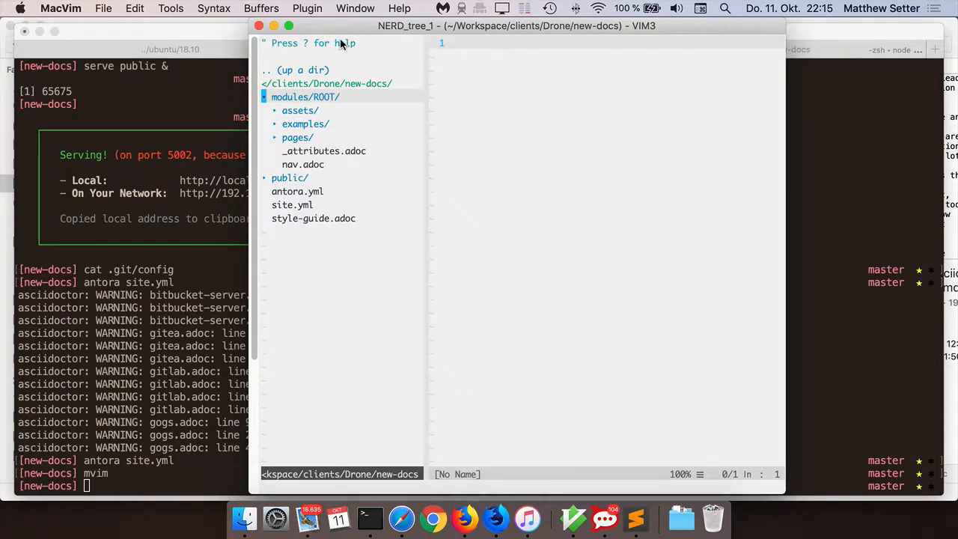
pyautogui.moveTo(321, 102)
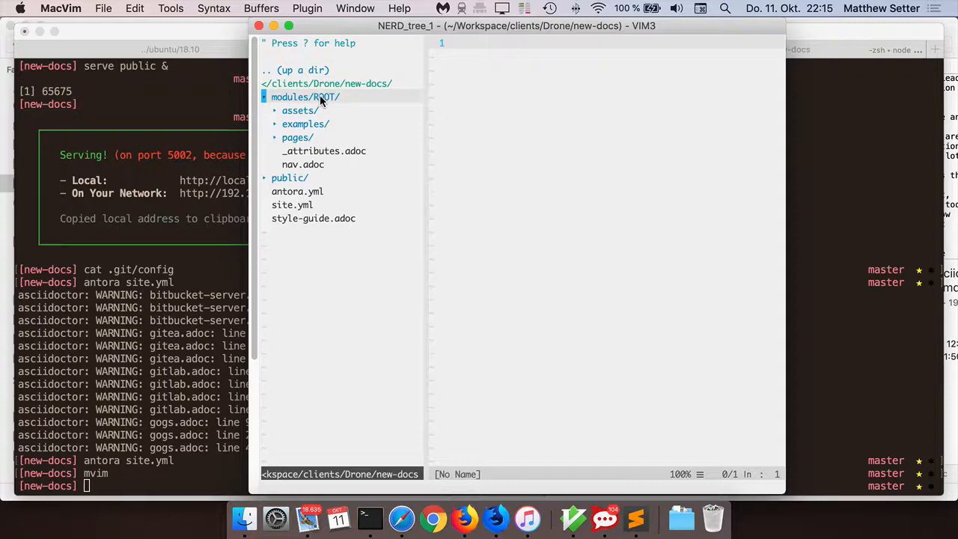
pyautogui.click(299, 111)
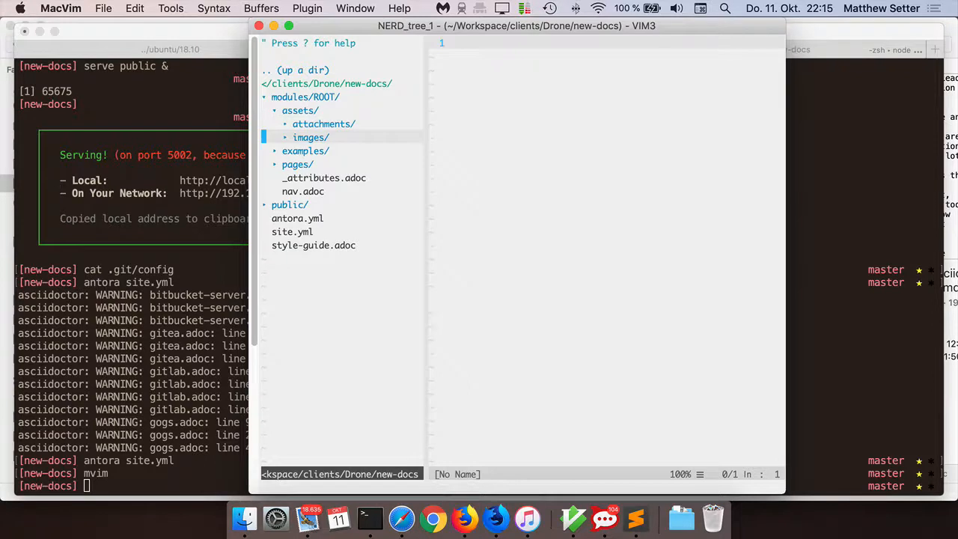
pyautogui.click(305, 150)
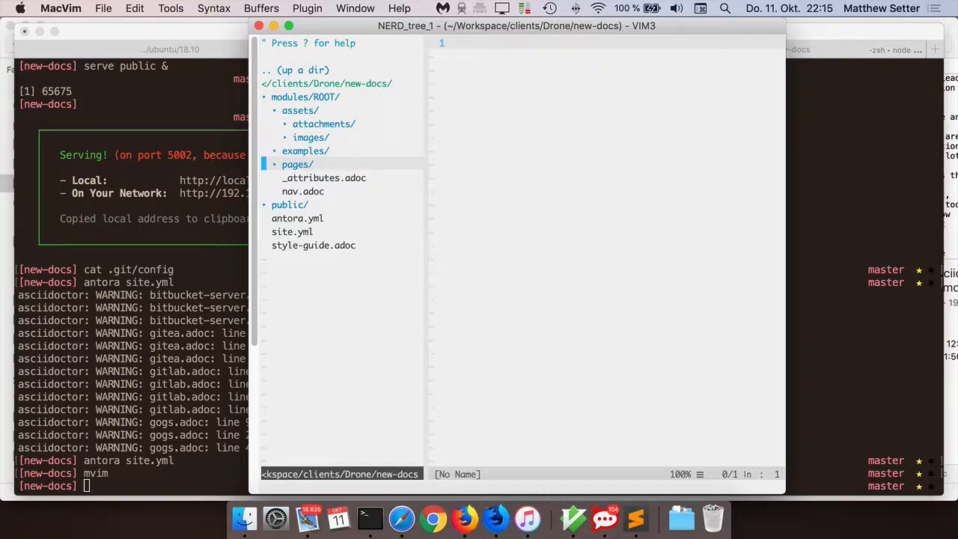
pyautogui.click(296, 163)
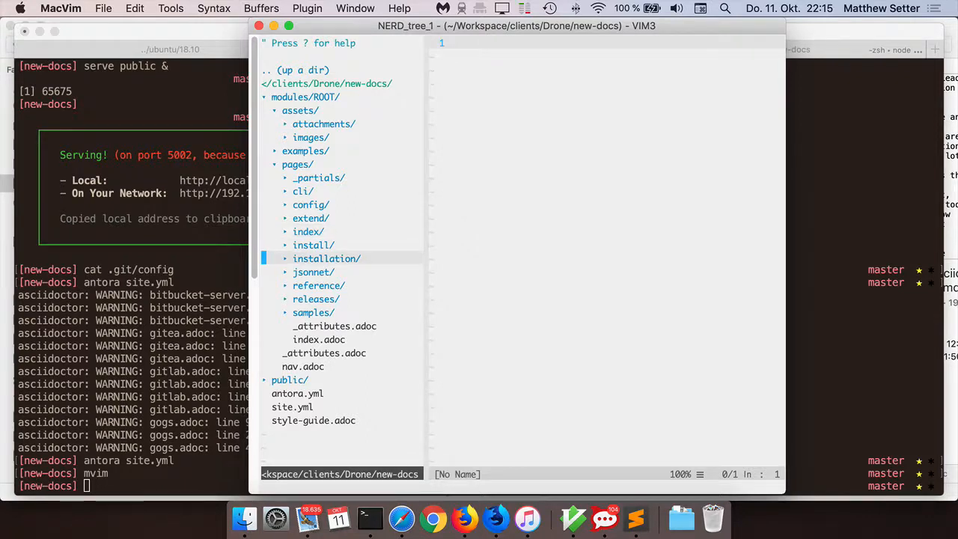
pyautogui.click(326, 257)
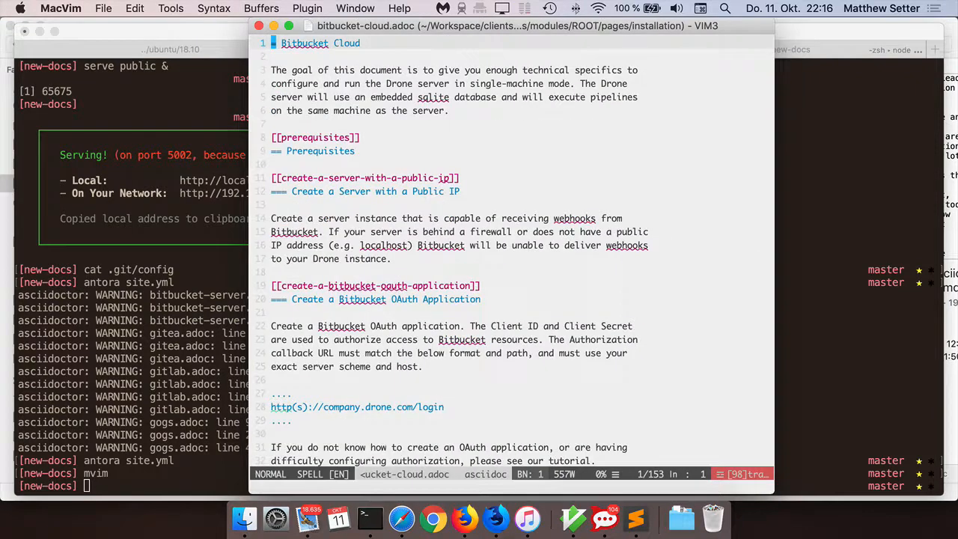
pyautogui.moveTo(477, 161)
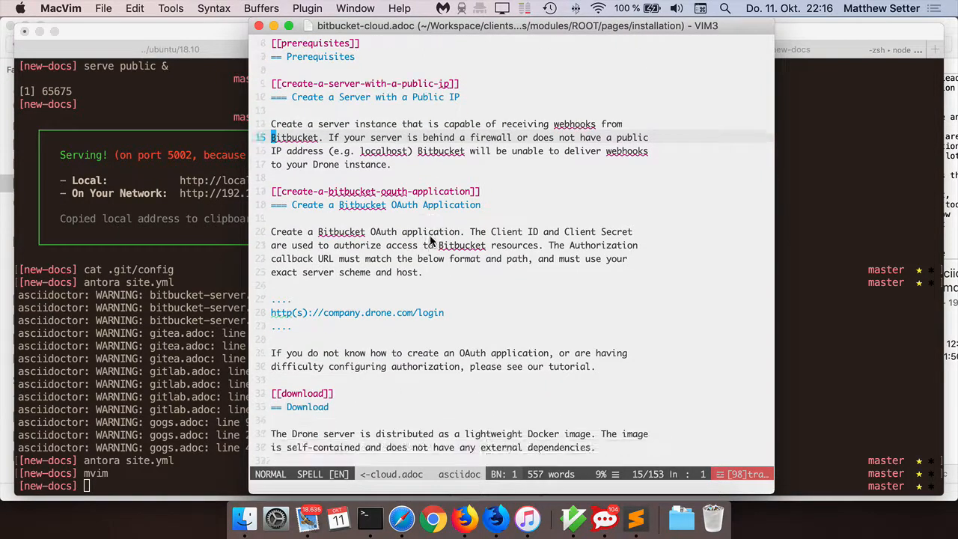
# Step: Read bitbucket-cloud.adoc past the Start the Server docker run example to its Reference section
pyautogui.scroll(-3)
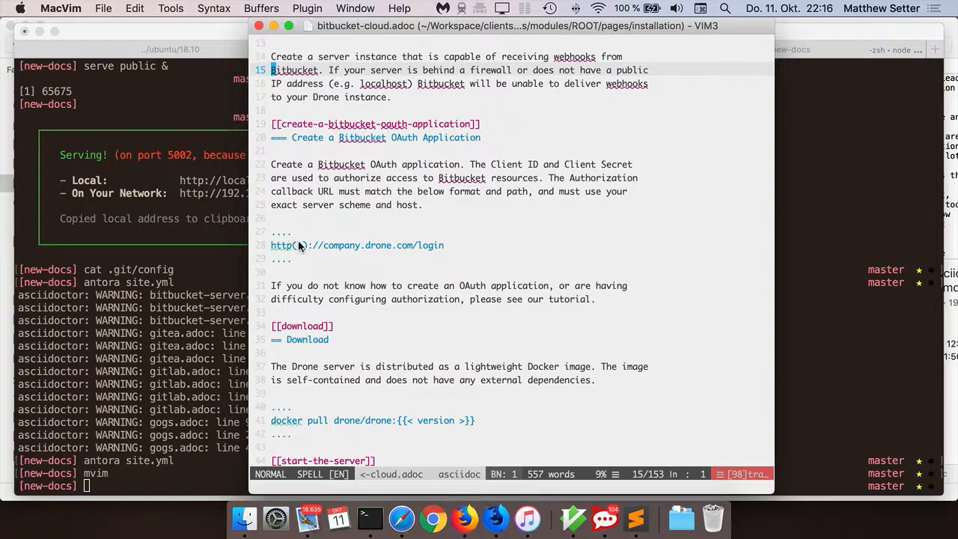
pyautogui.scroll(-3)
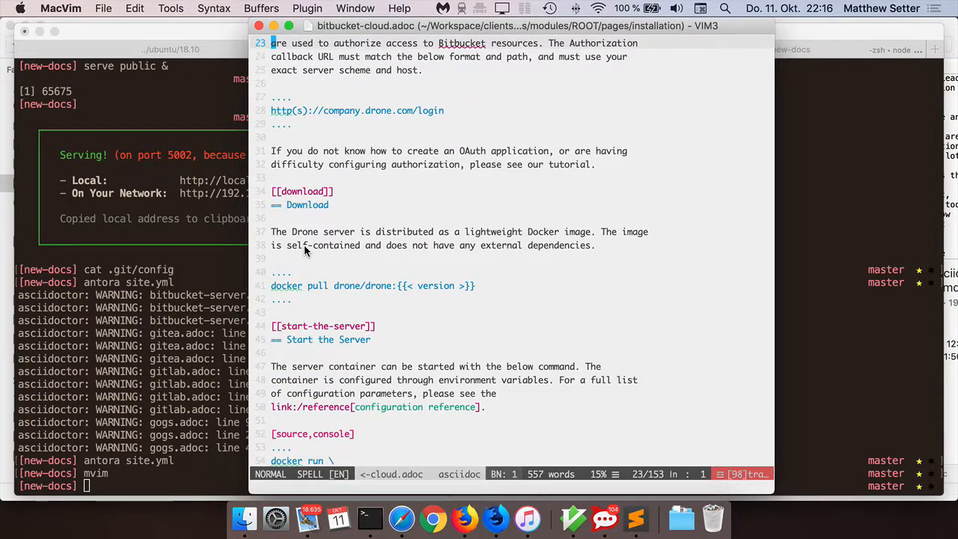
pyautogui.scroll(-3)
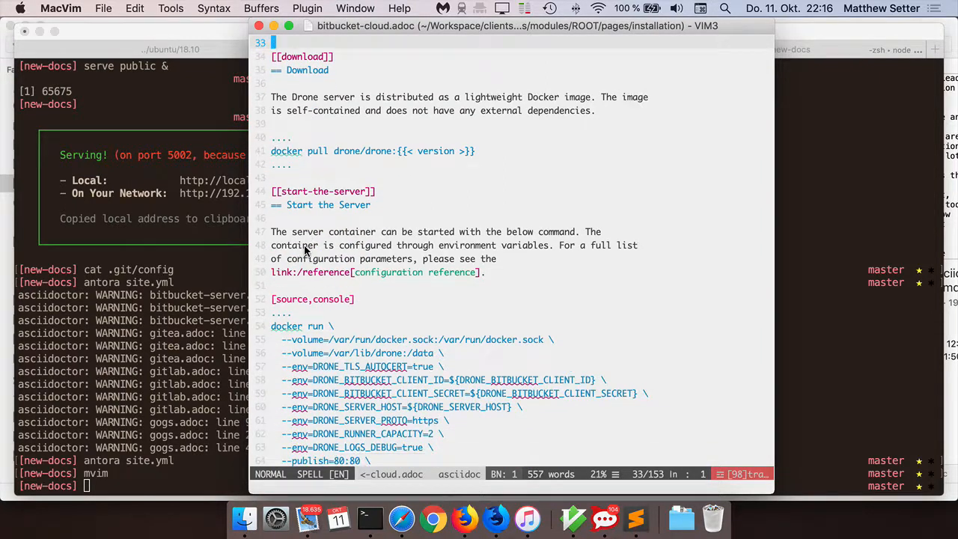
pyautogui.scroll(-3)
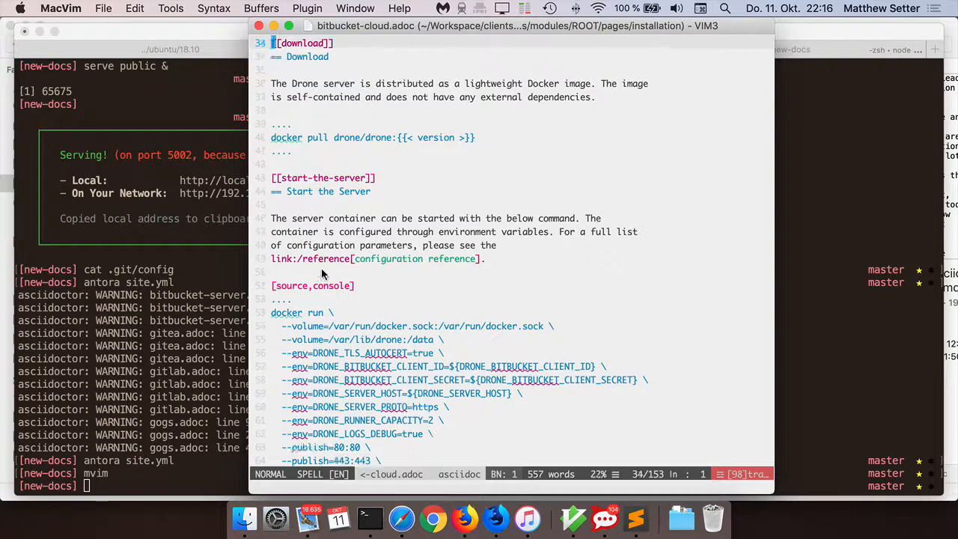
pyautogui.scroll(-3)
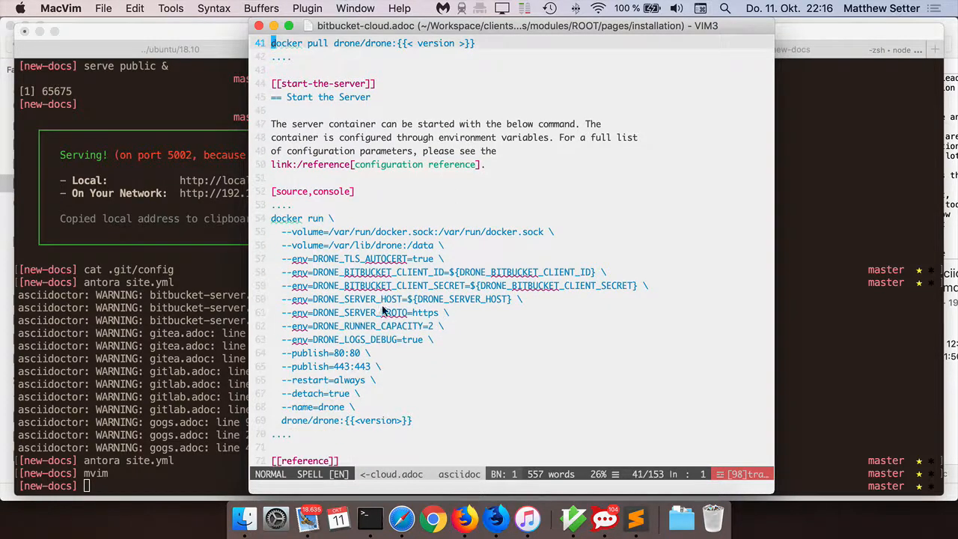
pyautogui.moveTo(326, 191)
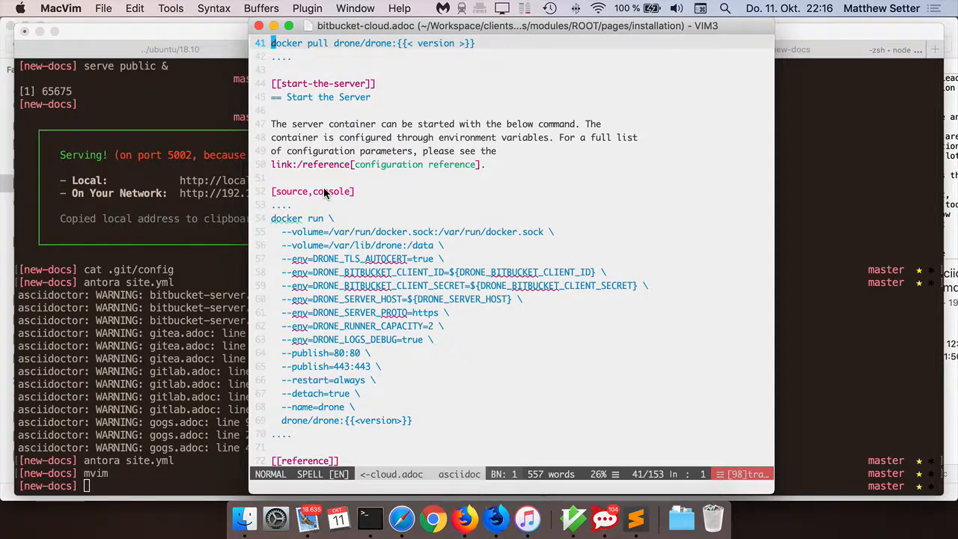
pyautogui.scroll(-3)
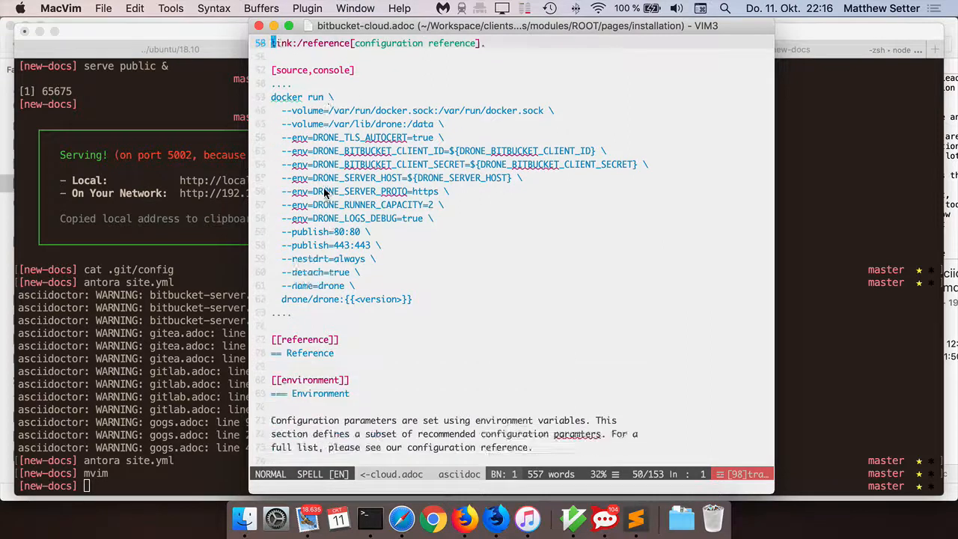
pyautogui.scroll(-3)
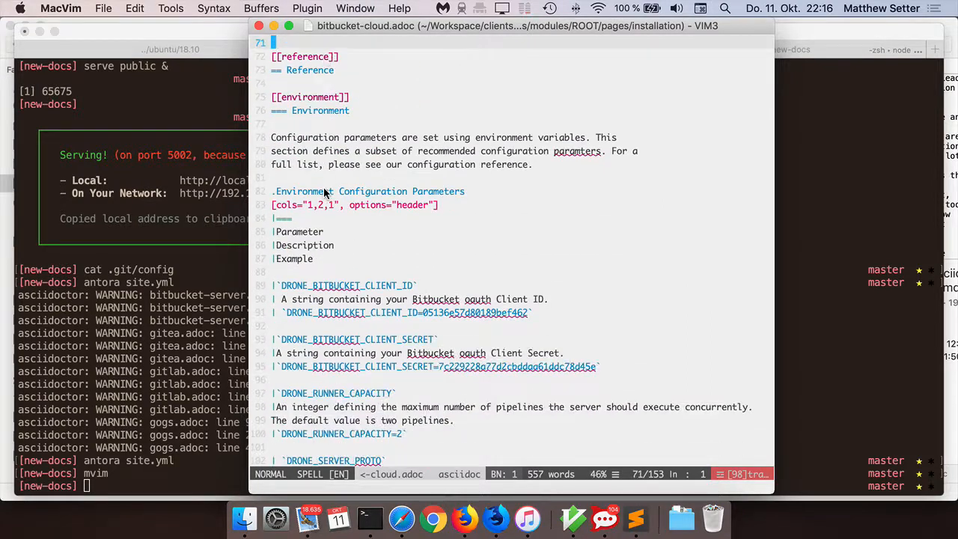
pyautogui.scroll(-3)
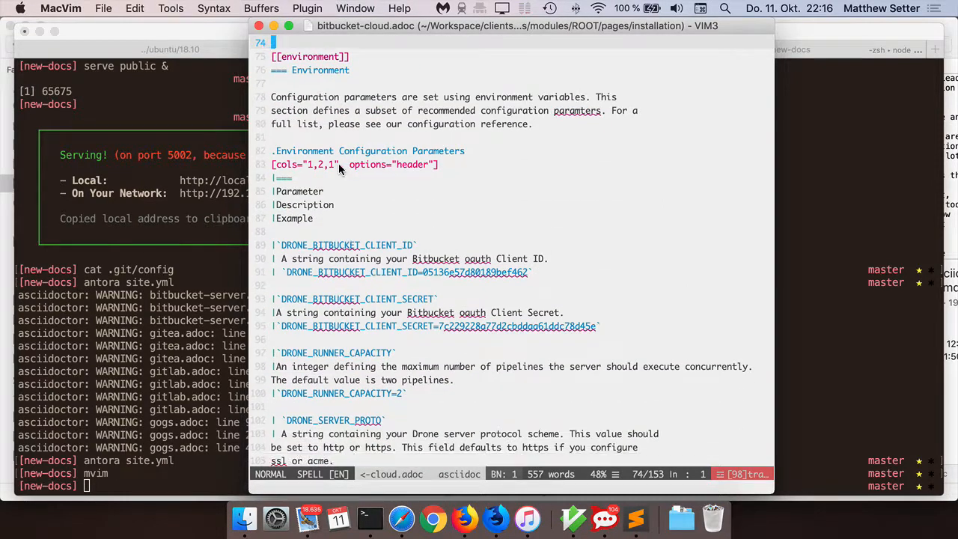
pyautogui.moveTo(440, 152)
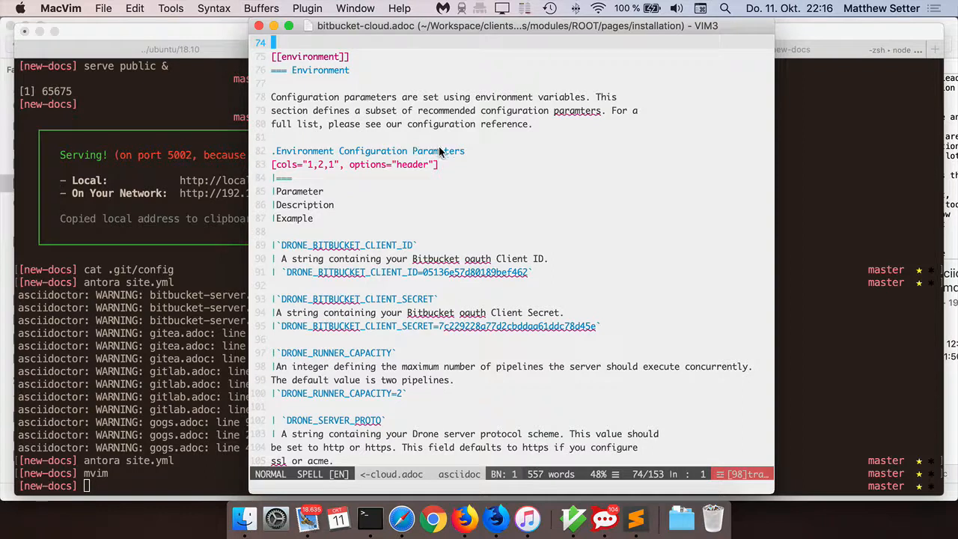
pyautogui.moveTo(287, 168)
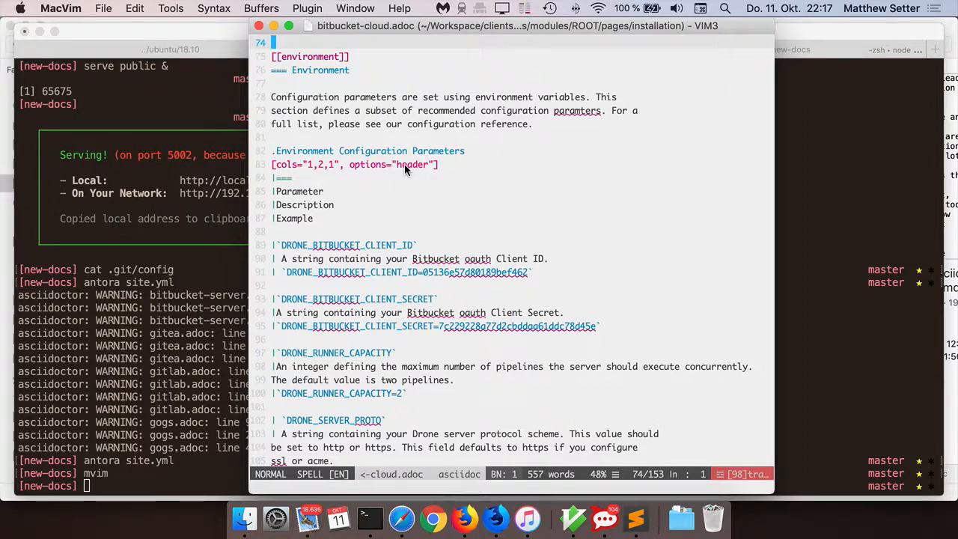
pyautogui.moveTo(299, 201)
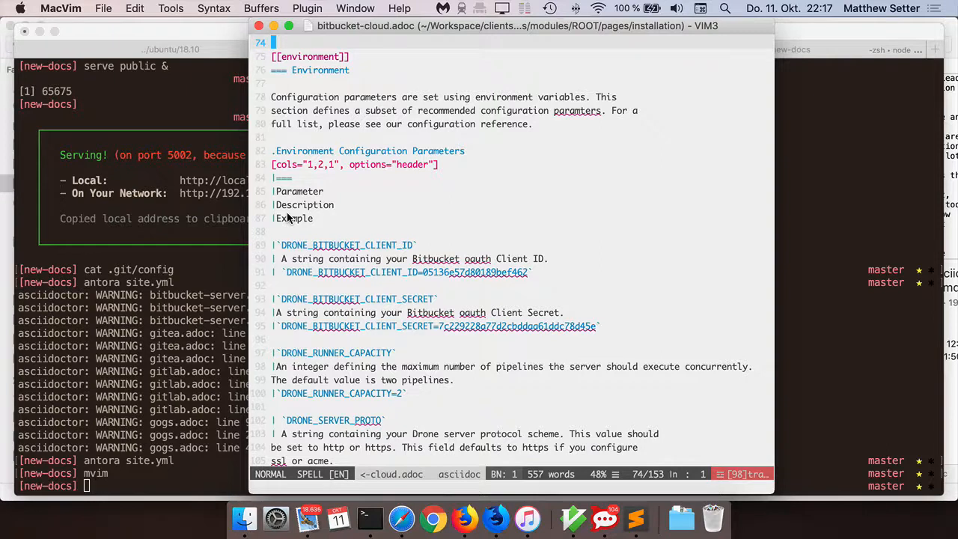
pyautogui.scroll(-3)
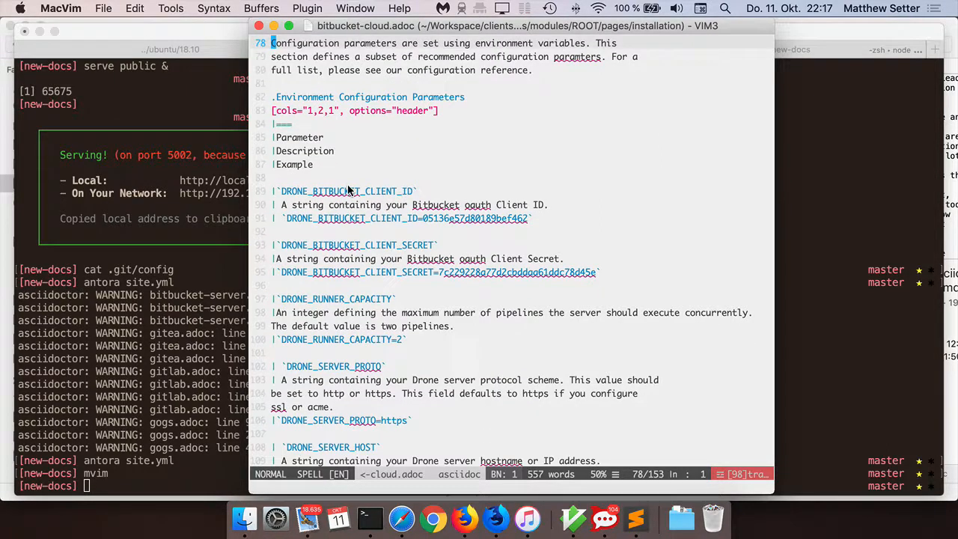
pyautogui.moveTo(397, 215)
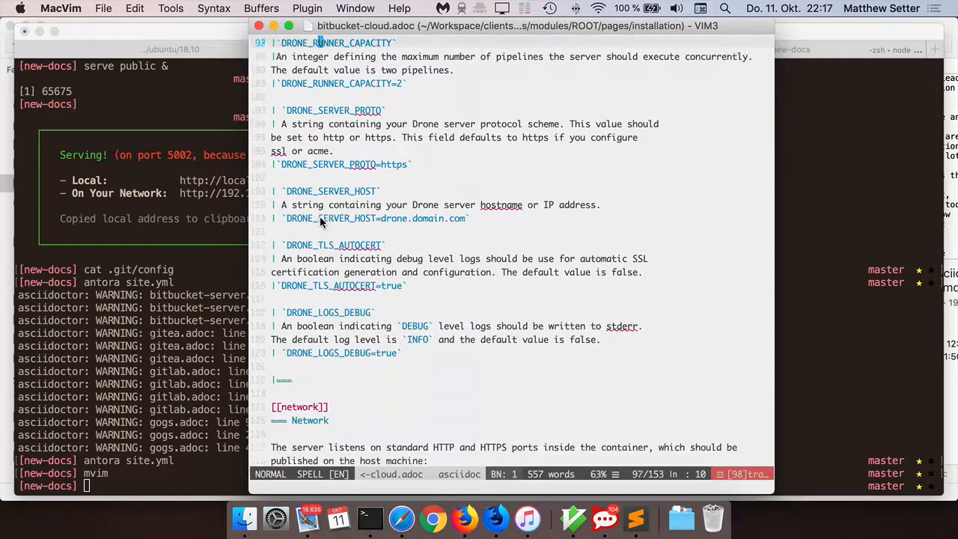
pyautogui.scroll(-3)
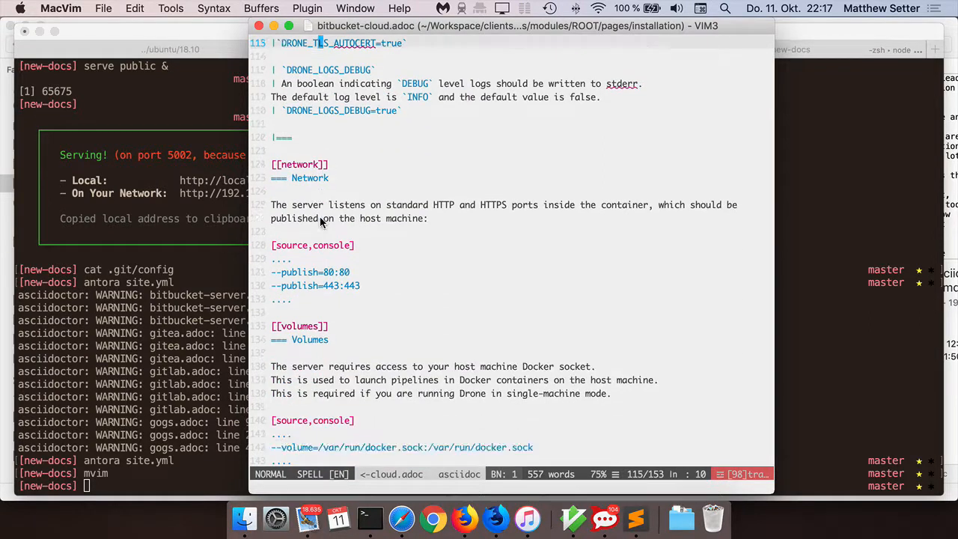
pyautogui.scroll(-3)
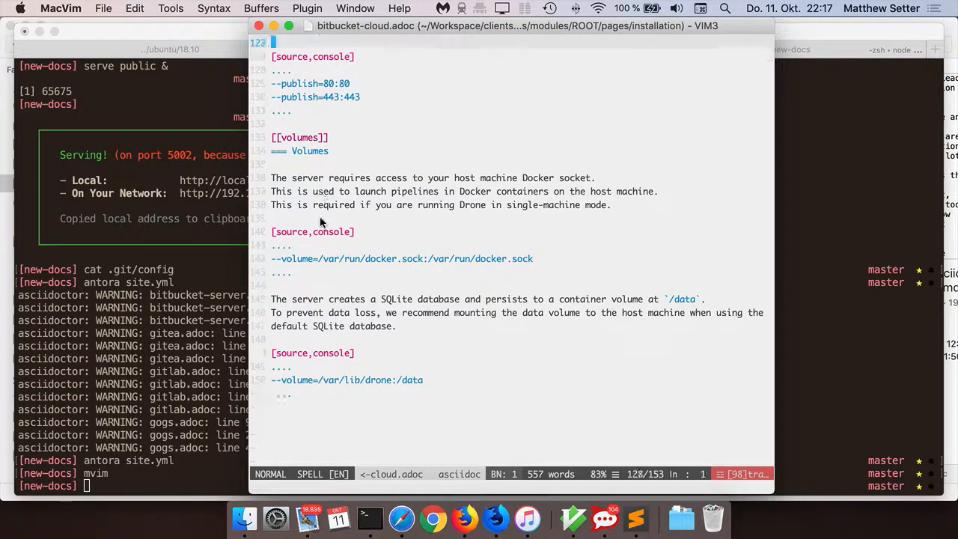
pyautogui.scroll(-3)
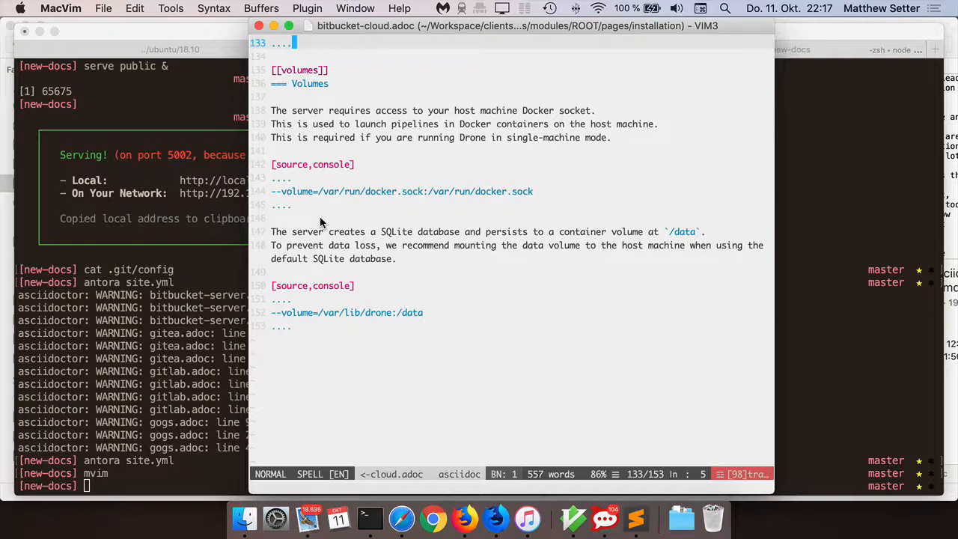
pyautogui.scroll(3)
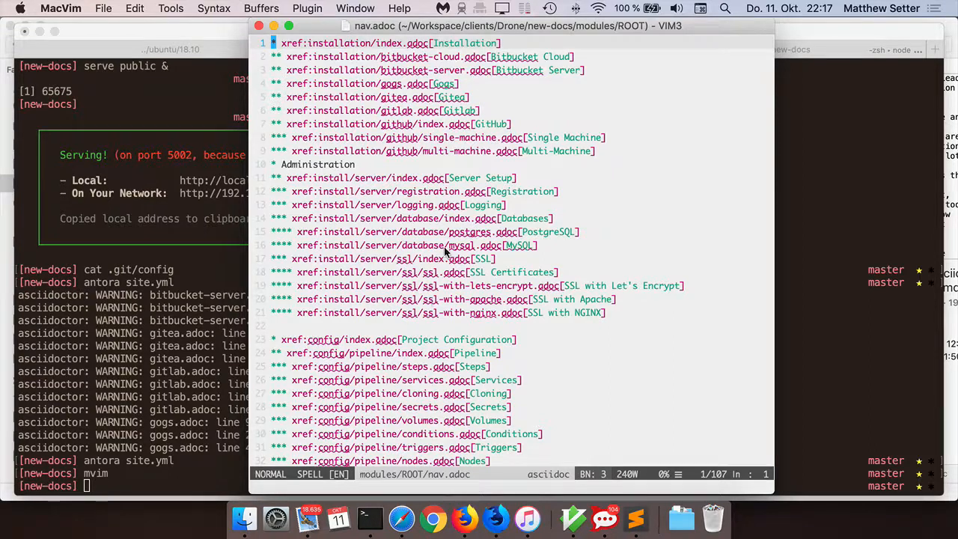
pyautogui.moveTo(341, 61)
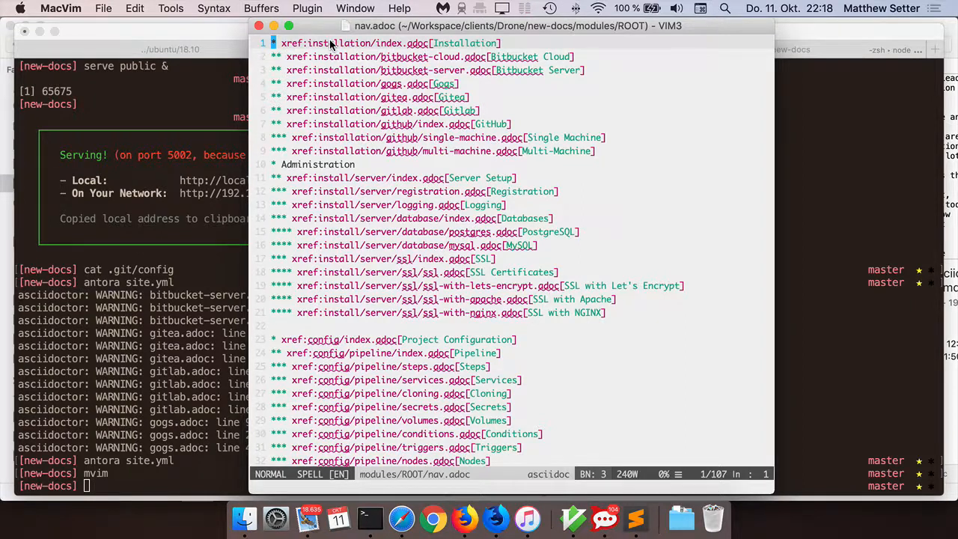
pyautogui.moveTo(464, 44)
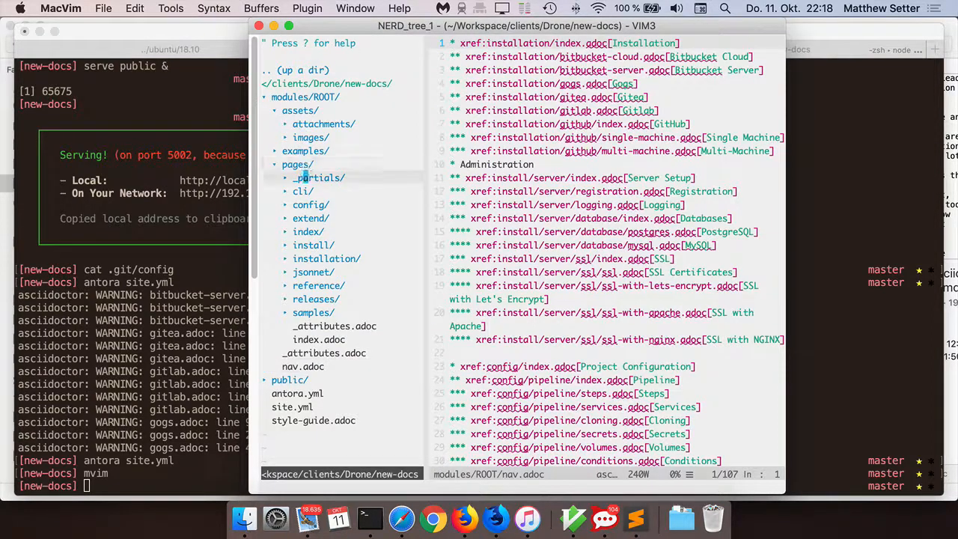
# Step: Expand installation/ to list bitbucket-cloud.adoc, gitea.adoc, gogs.adoc and other pages
pyautogui.click(327, 257)
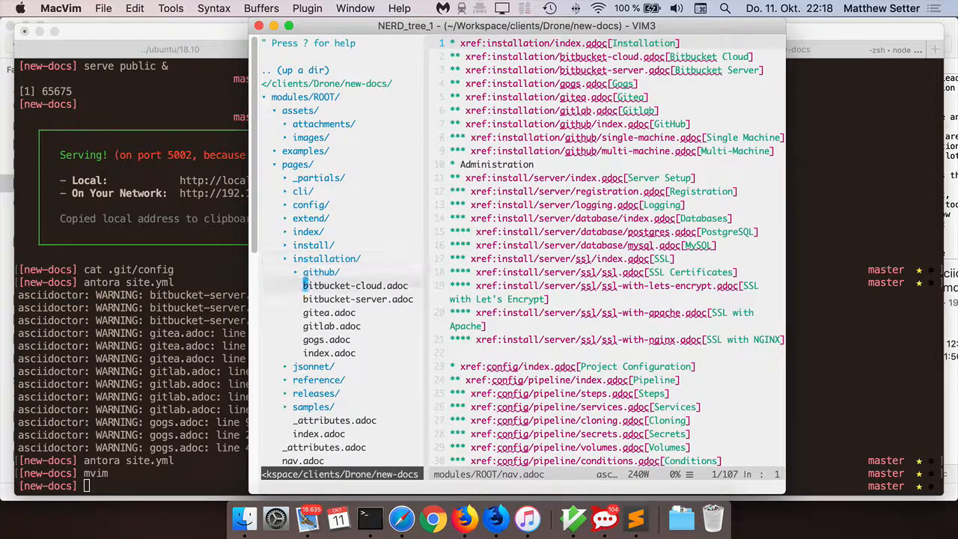
pyautogui.moveTo(329, 353)
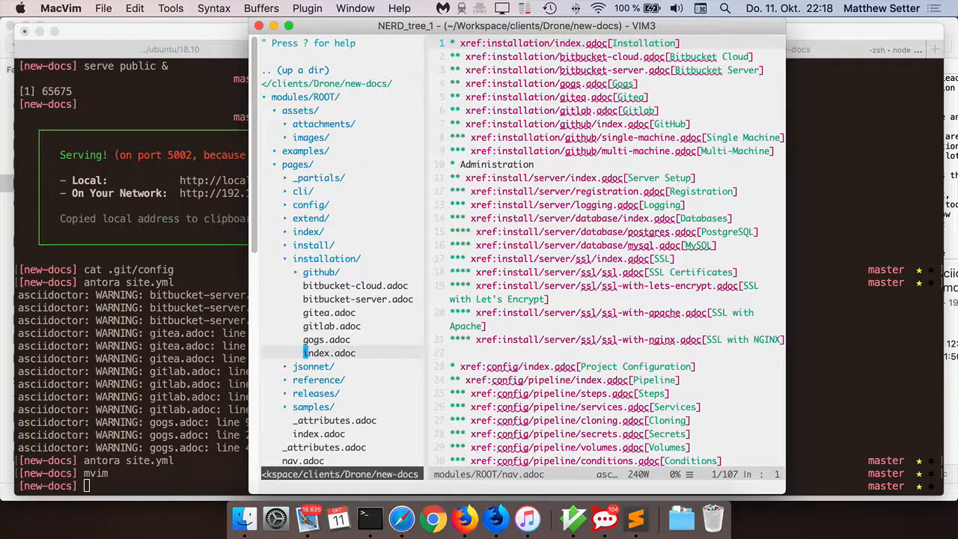